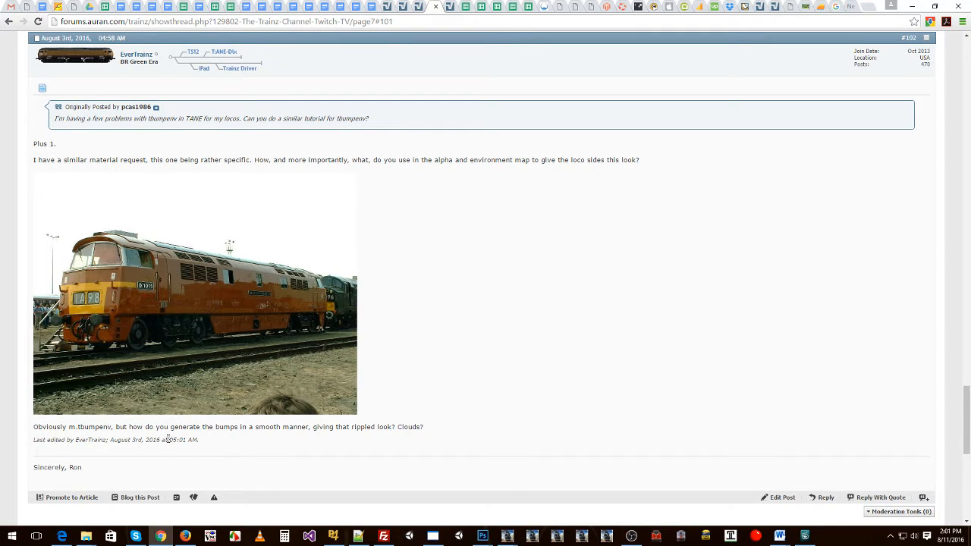
pyautogui.moveTo(151, 423)
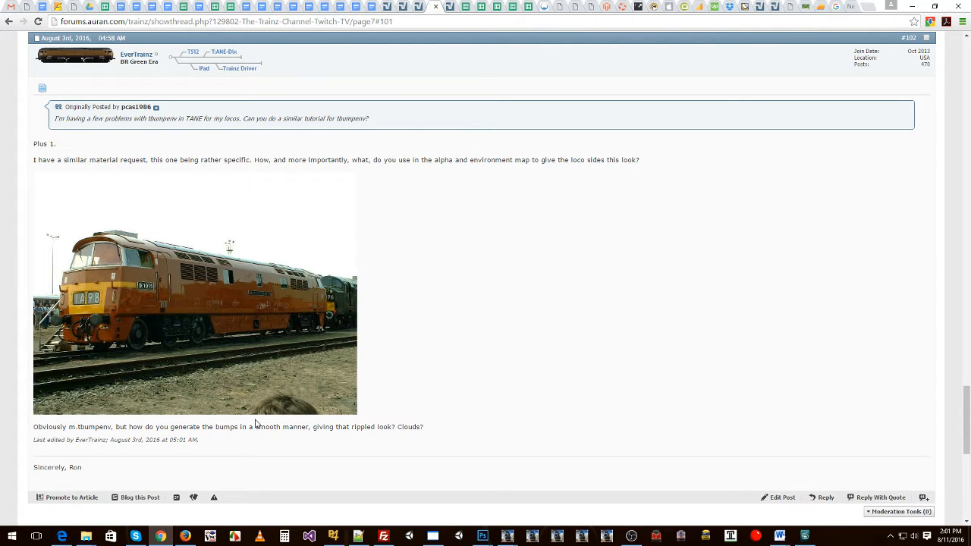
pyautogui.moveTo(277, 292)
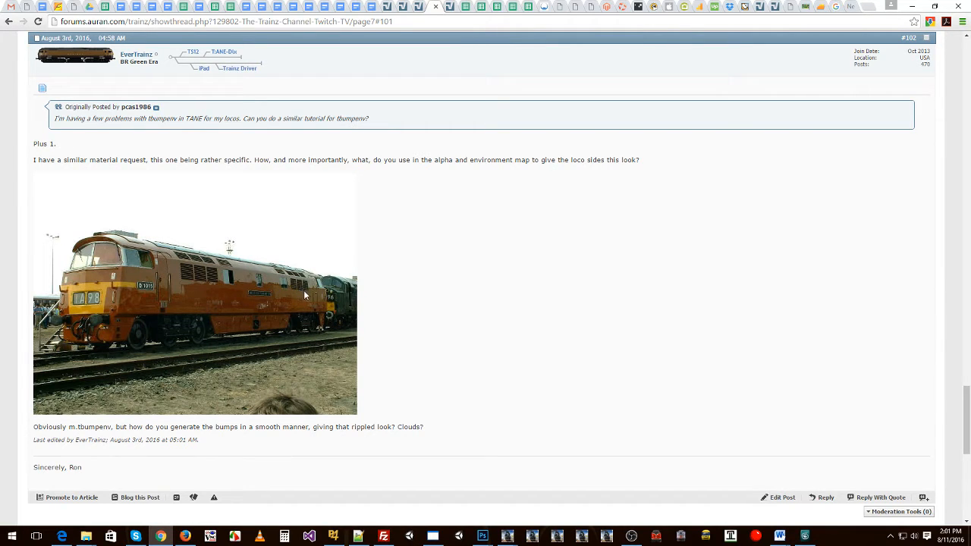
pyautogui.moveTo(342, 400)
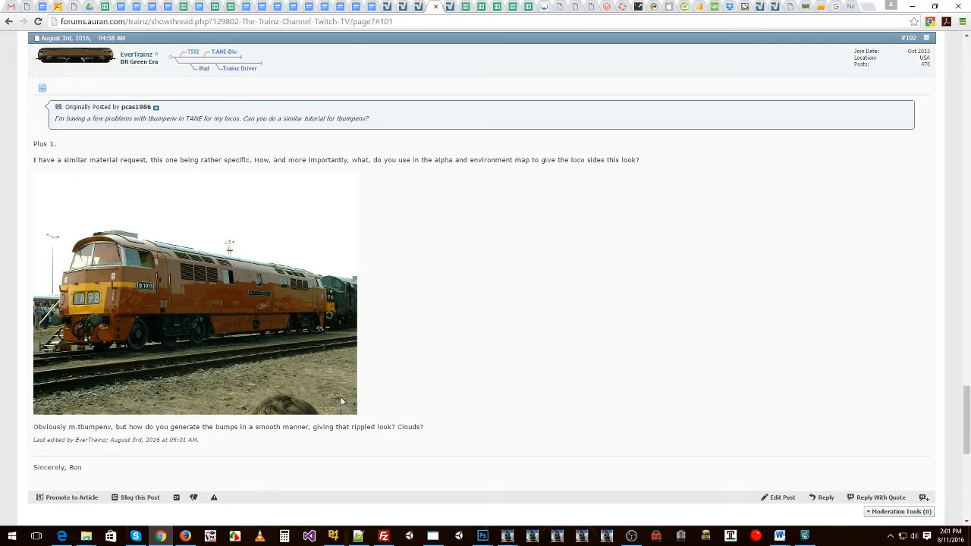
pyautogui.moveTo(194, 287)
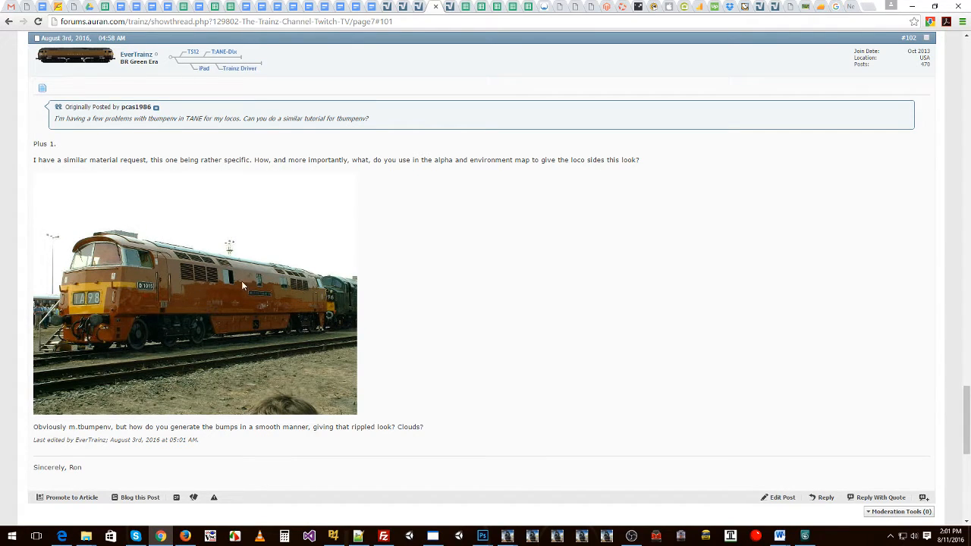
pyautogui.moveTo(259, 290)
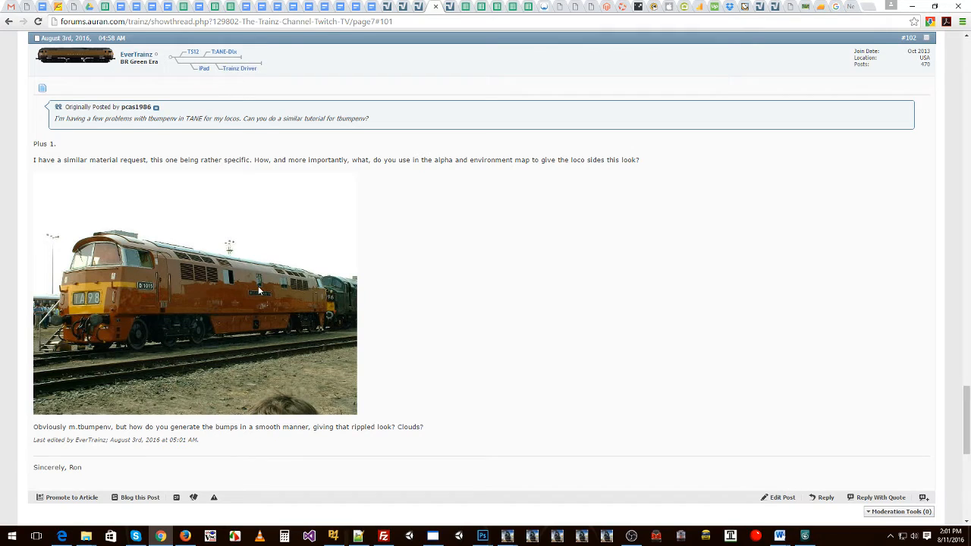
pyautogui.moveTo(263, 285)
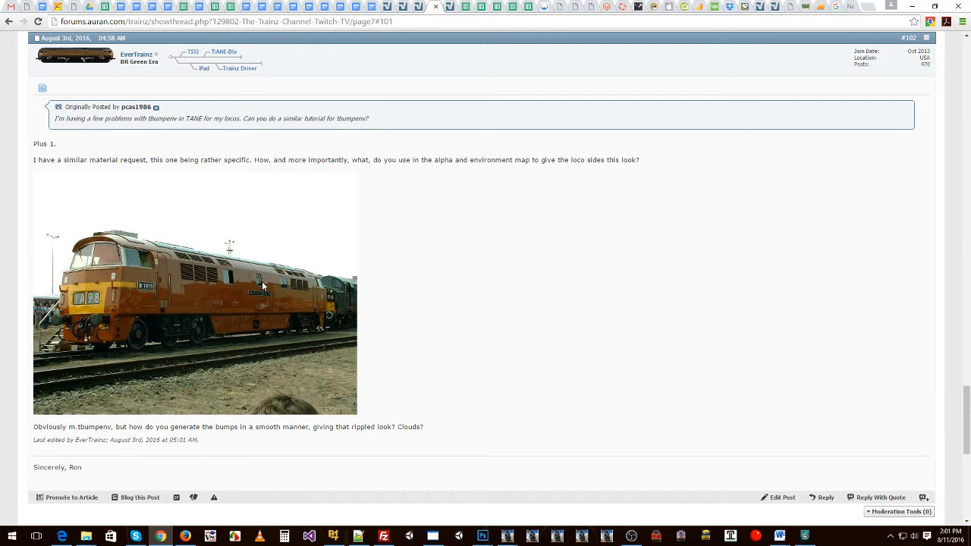
pyautogui.moveTo(268, 277)
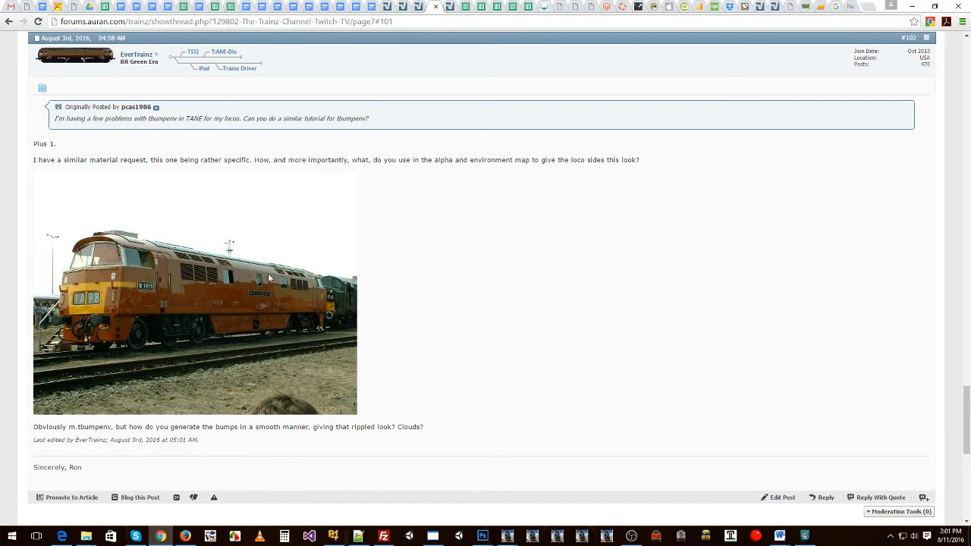
pyautogui.moveTo(263, 284)
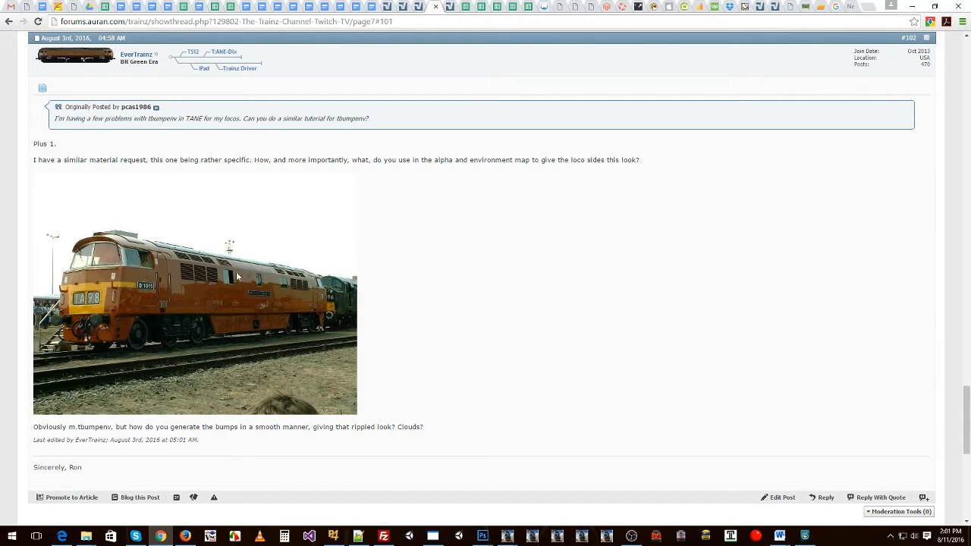
pyautogui.moveTo(199, 285)
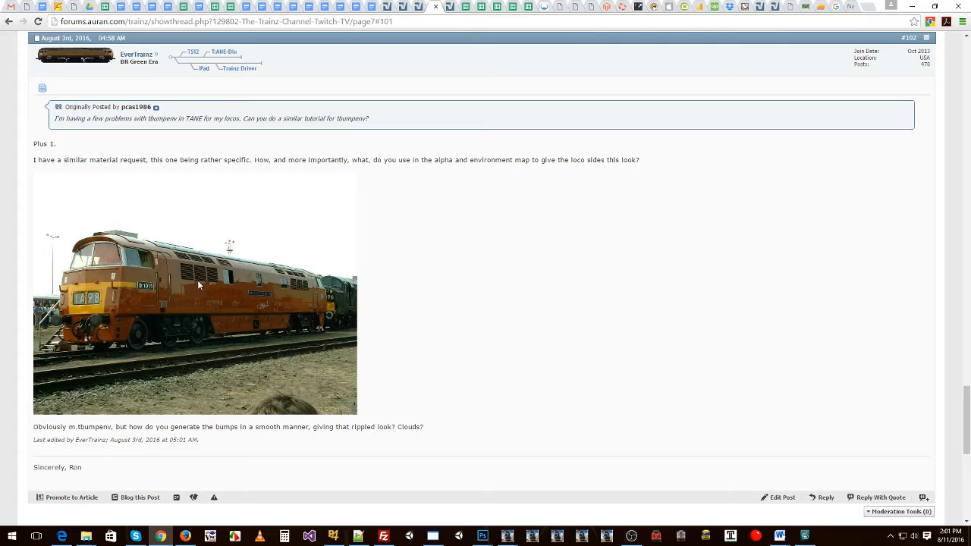
pyautogui.moveTo(258, 287)
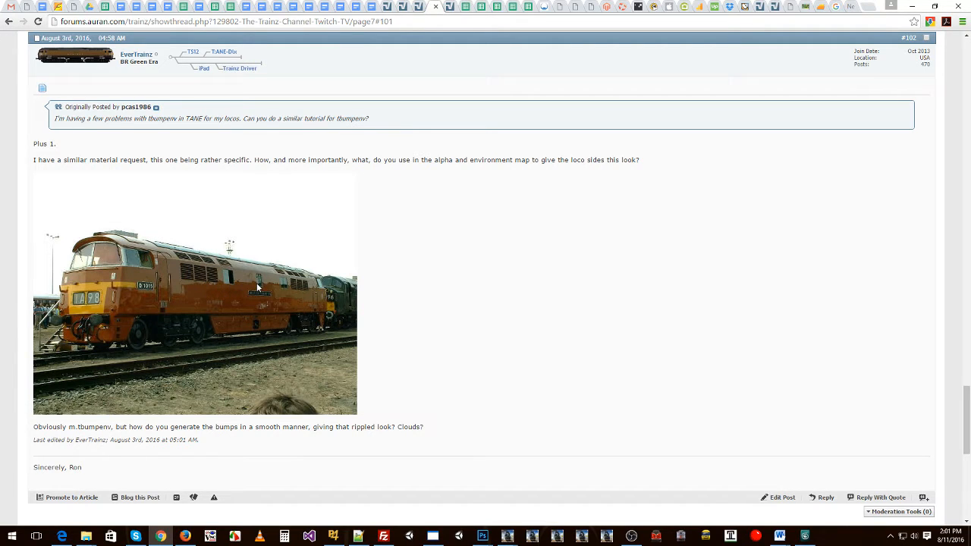
pyautogui.moveTo(251, 283)
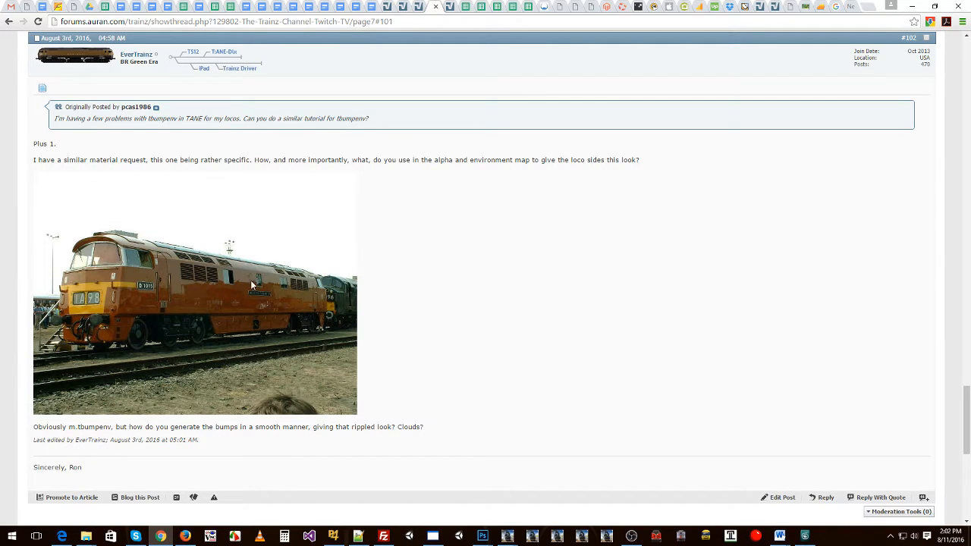
pyautogui.moveTo(283, 320)
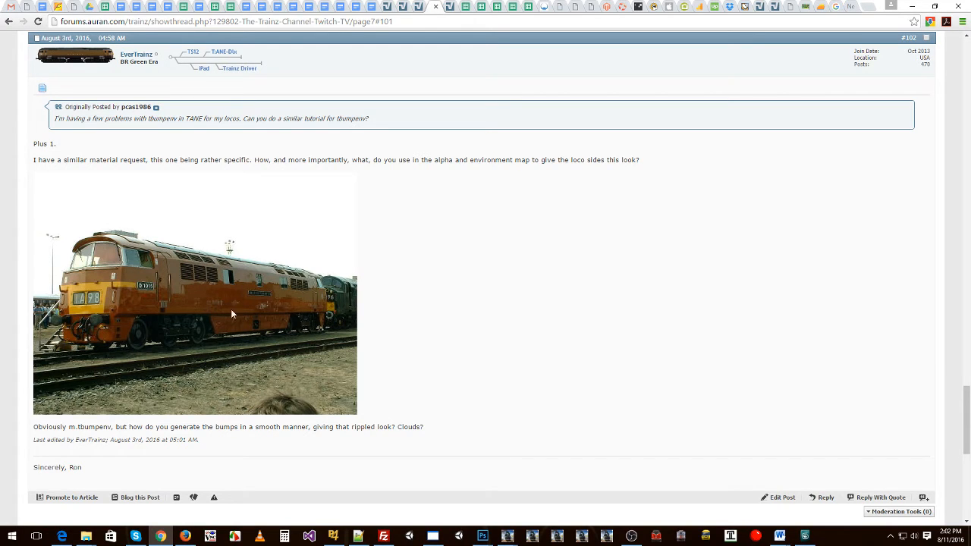
pyautogui.moveTo(171, 268)
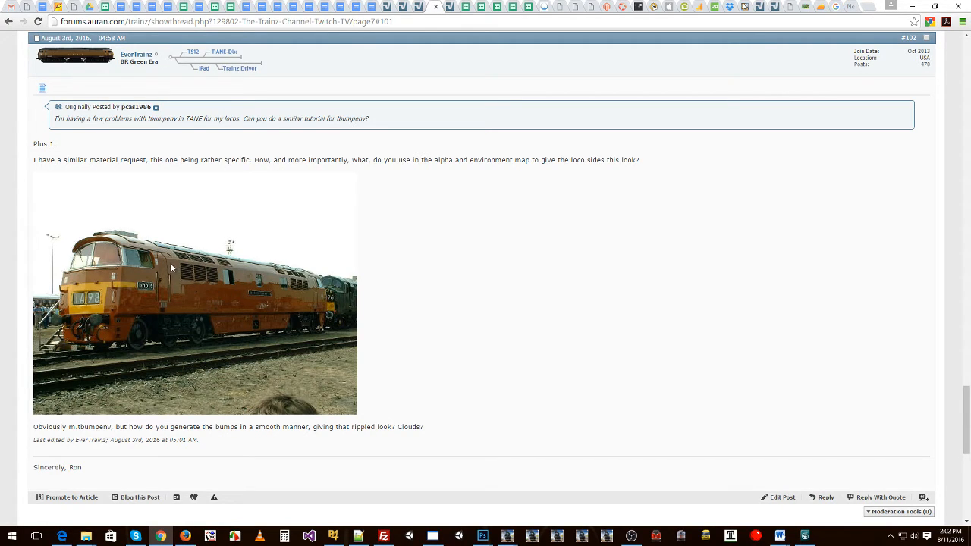
pyautogui.moveTo(283, 292)
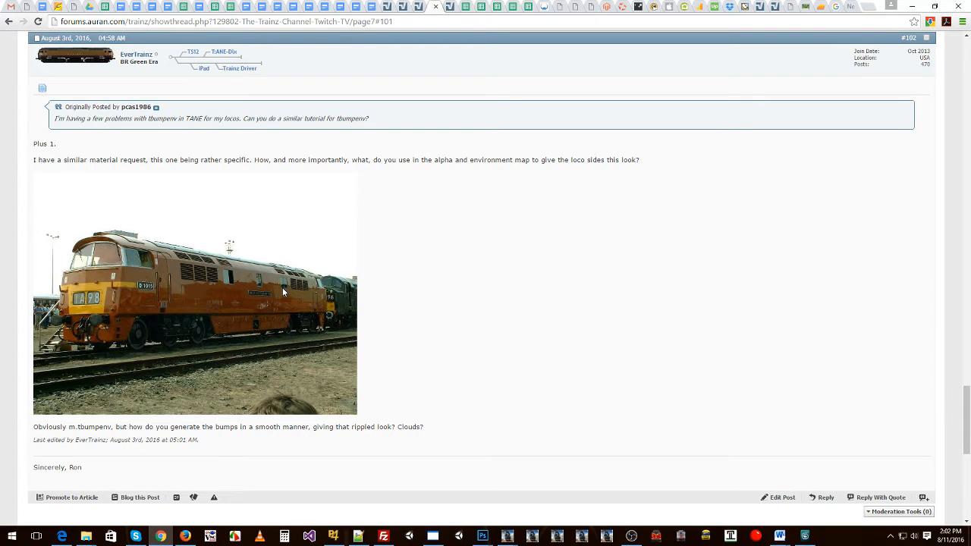
pyautogui.moveTo(313, 346)
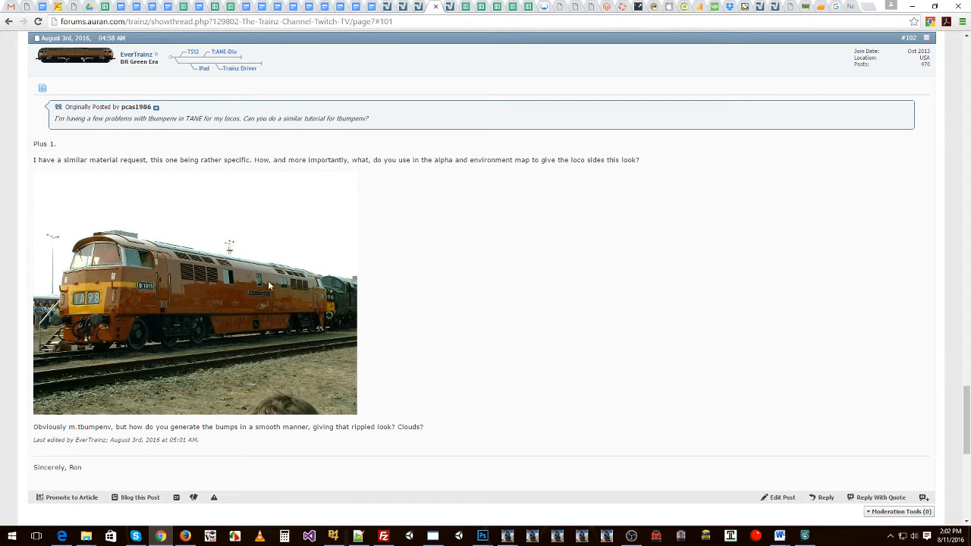
pyautogui.moveTo(478, 425)
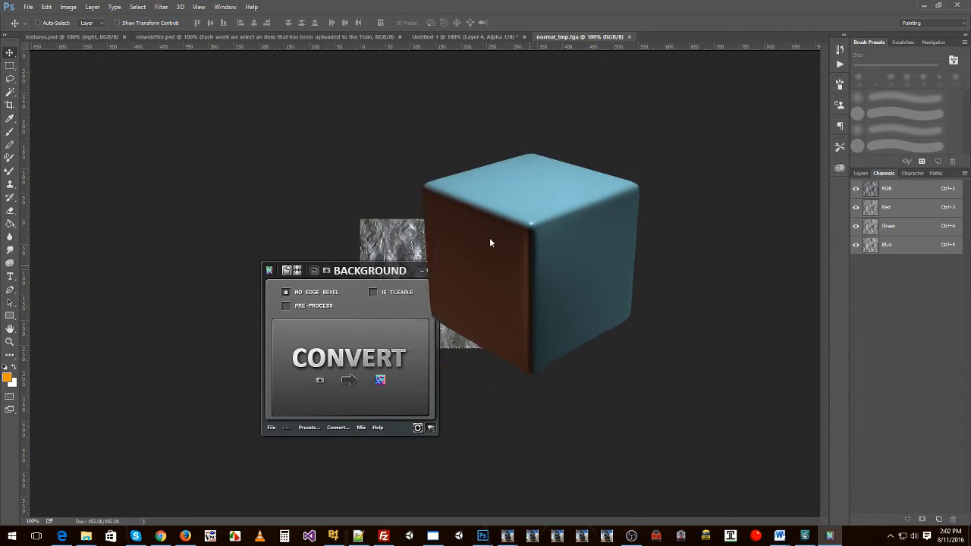
# Step: Adjust the nDo Photograph conversion so the preview cube shows the bumpy purple normal map
pyautogui.moveTo(369, 270); pyautogui.dragTo(220, 148)
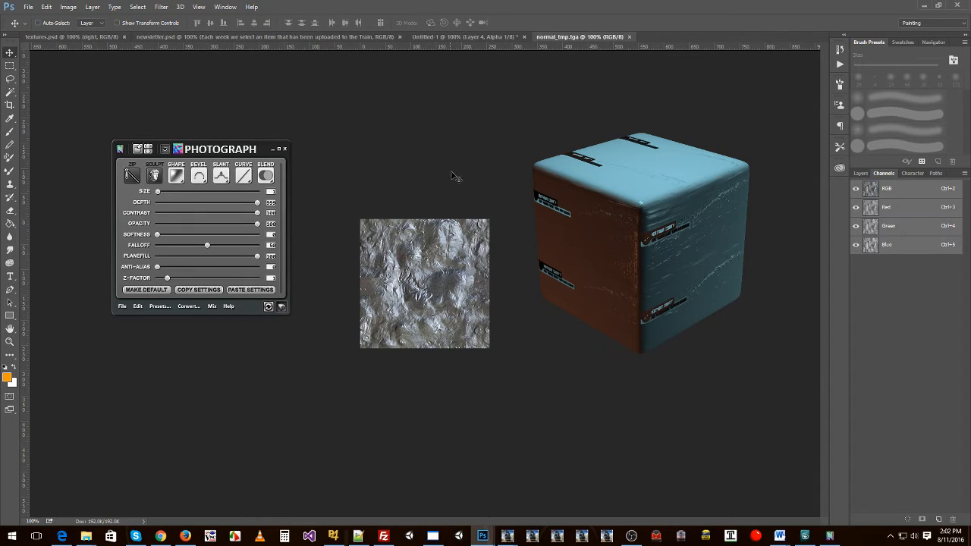
pyautogui.moveTo(295, 172)
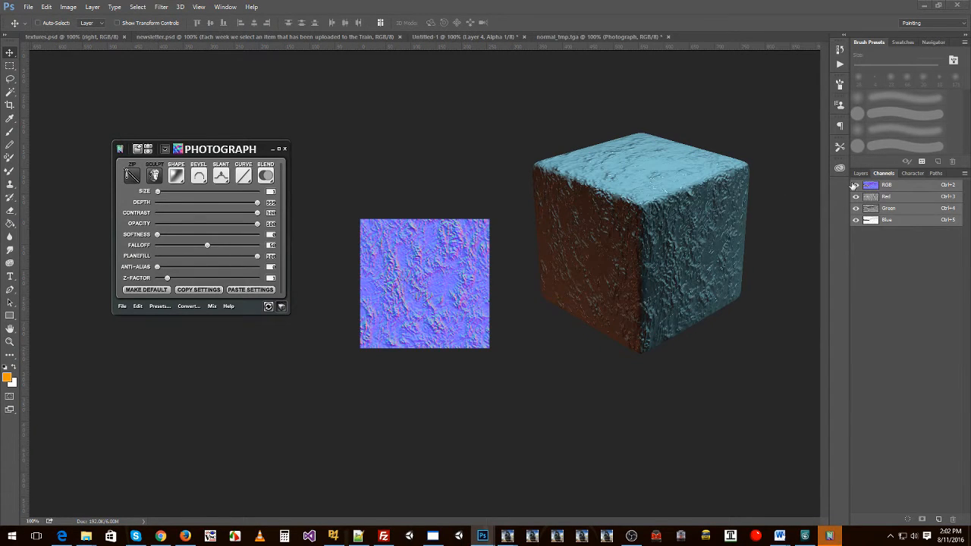
# Step: Raise the nDo falloff and increase softness so the normal map becomes gentle ripples
pyautogui.click(861, 173)
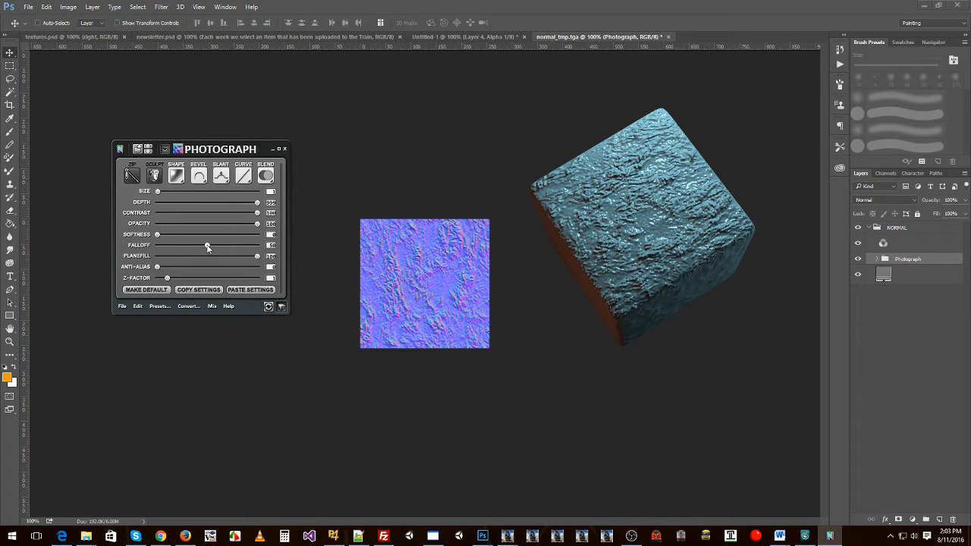
pyautogui.moveTo(208, 245); pyautogui.dragTo(233, 245)
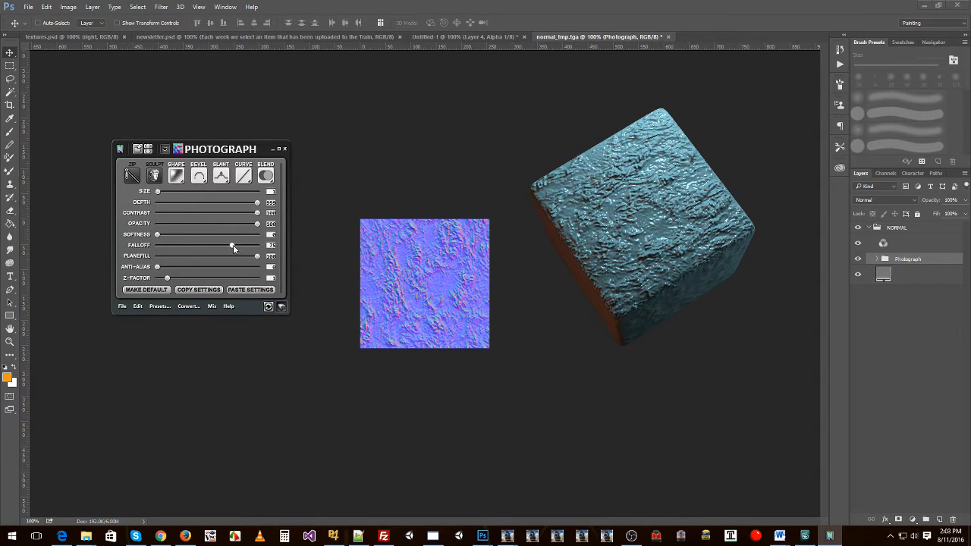
pyautogui.moveTo(231, 235); pyautogui.dragTo(188, 235)
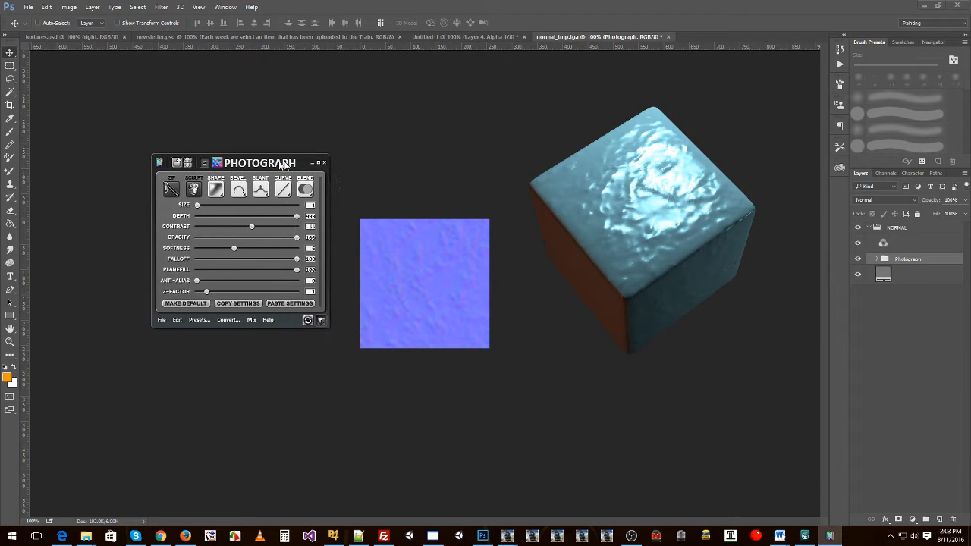
pyautogui.moveTo(257, 162); pyautogui.dragTo(238, 145)
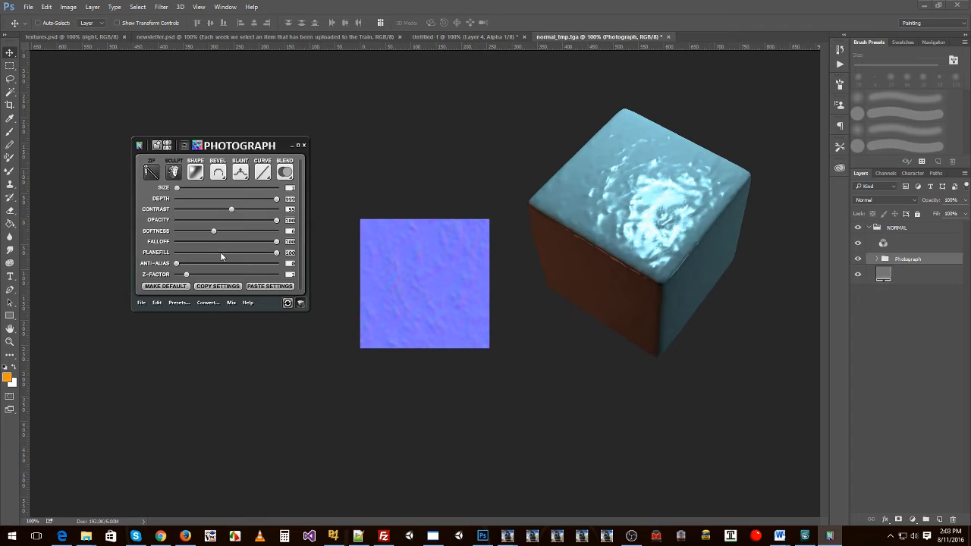
pyautogui.moveTo(213, 231); pyautogui.dragTo(226, 232)
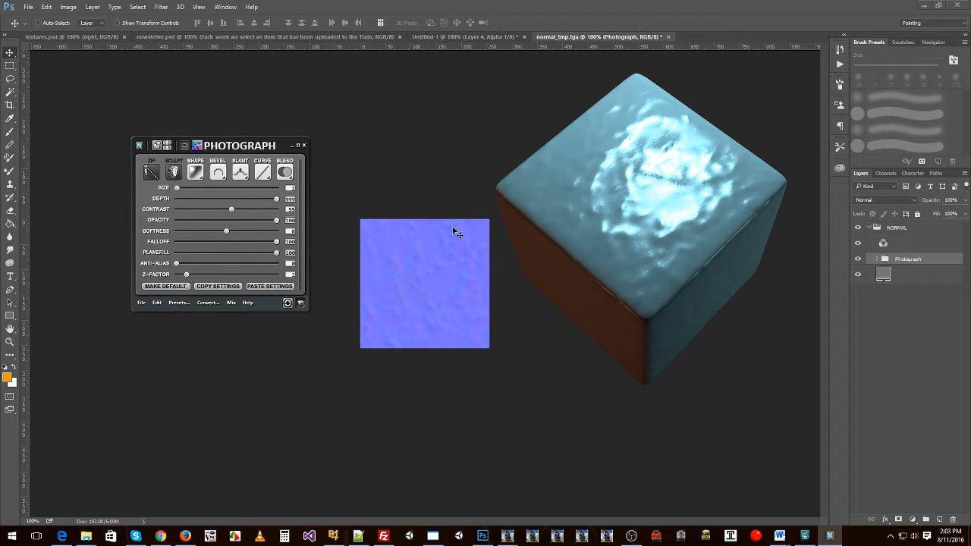
pyautogui.moveTo(466, 245)
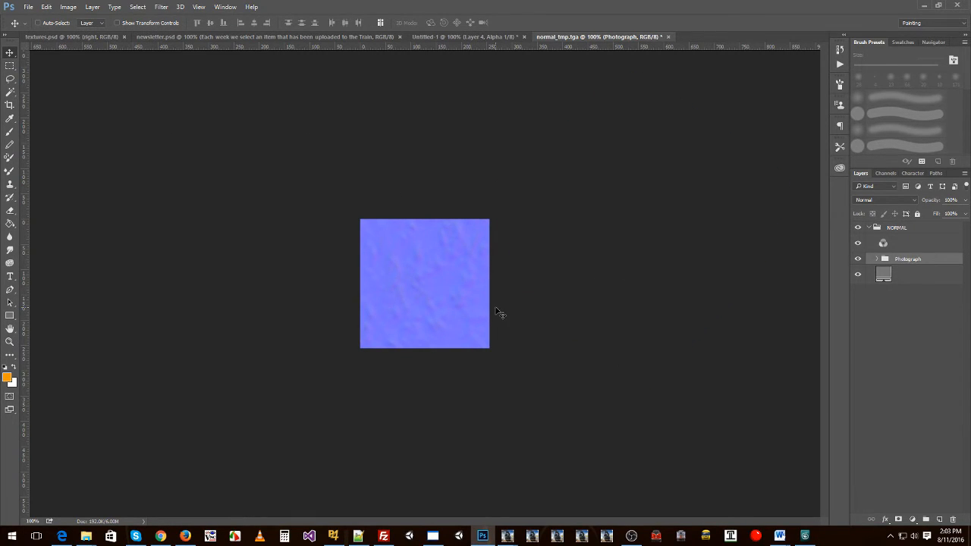
pyautogui.moveTo(446, 116)
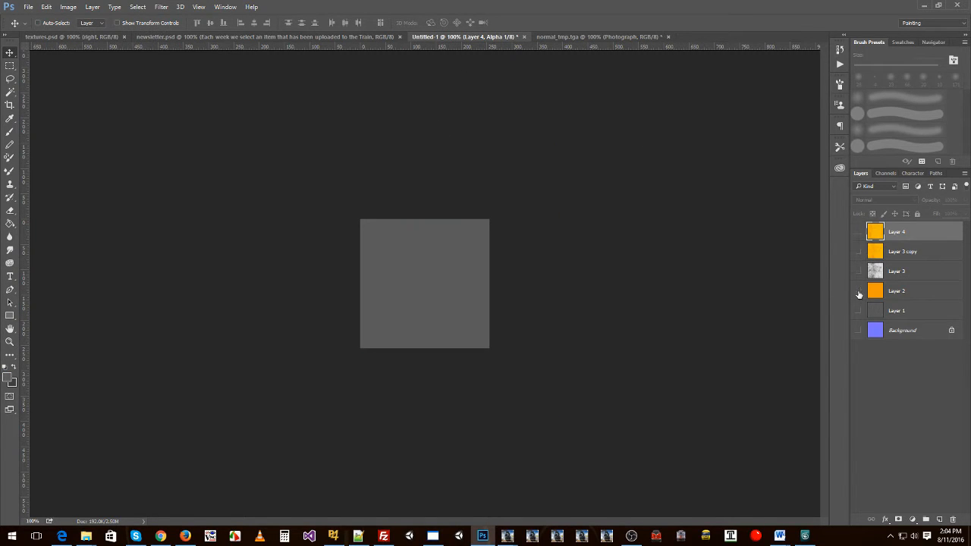
# Step: Make Untitled-1's Background layer visible, check its channels, then return to Layers
pyautogui.click(858, 330)
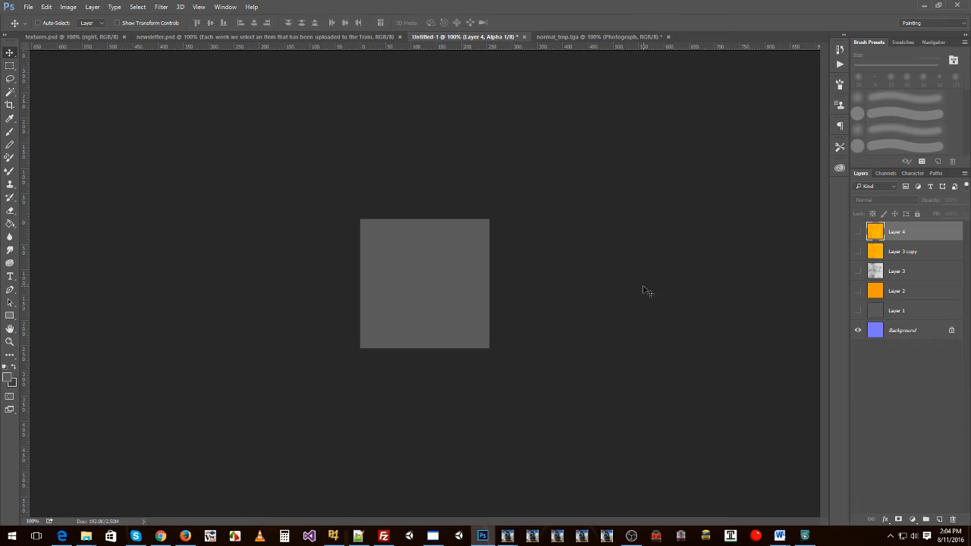
pyautogui.click(884, 173)
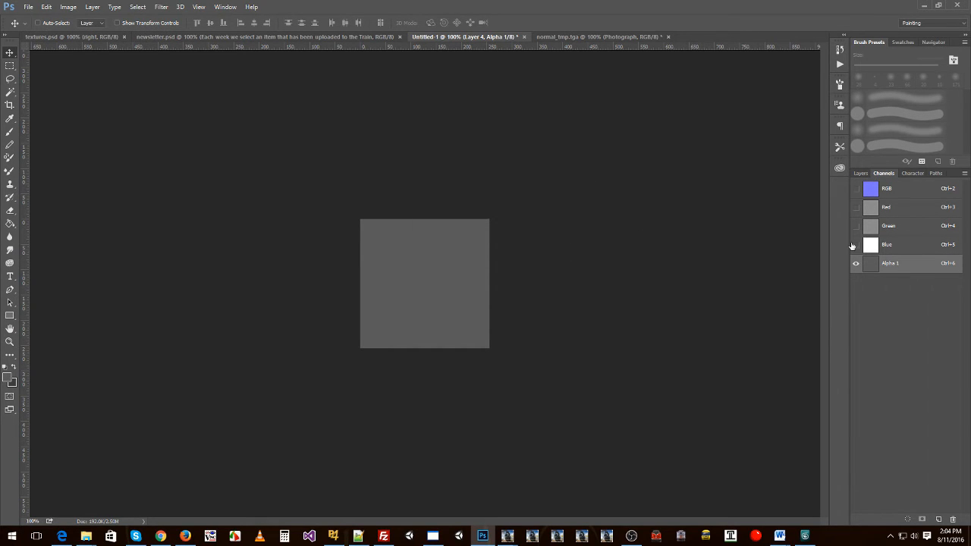
pyautogui.click(862, 173)
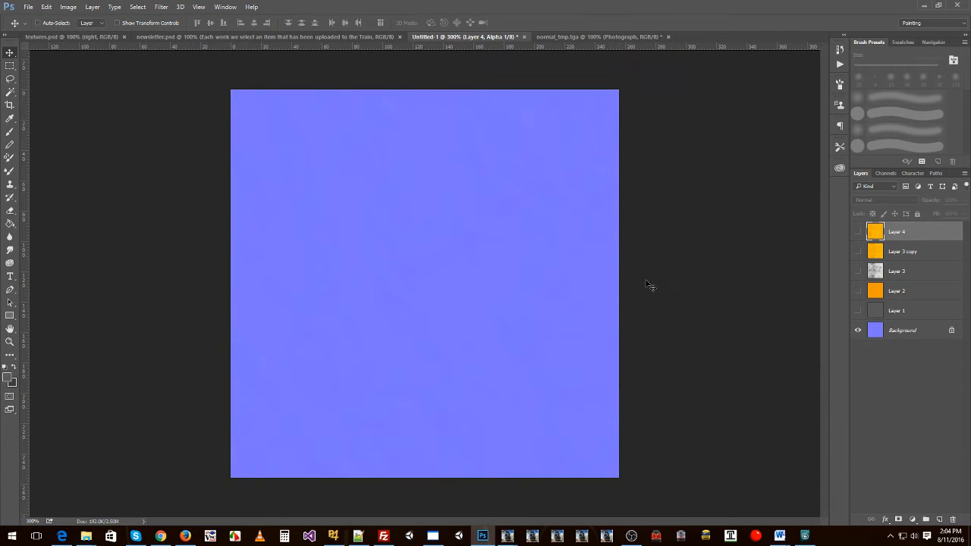
pyautogui.moveTo(475, 168)
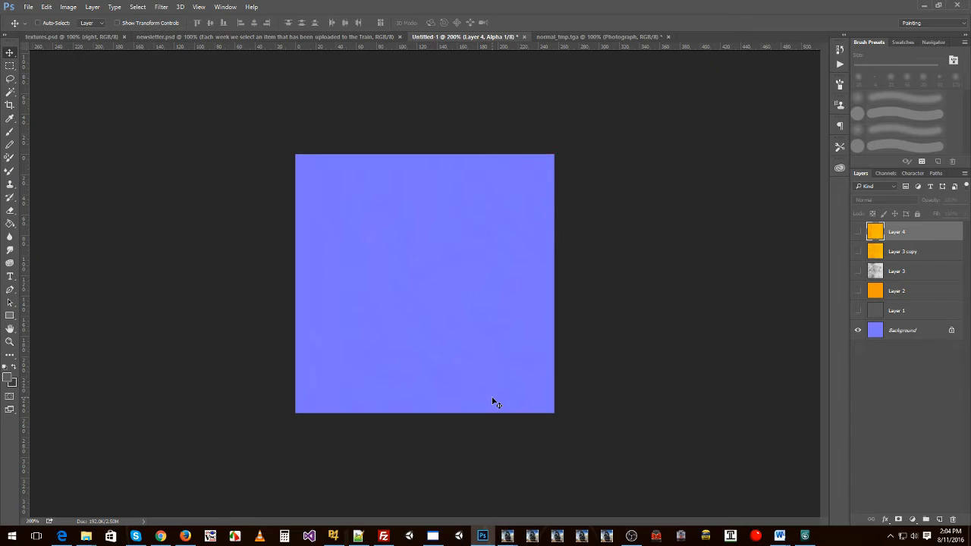
pyautogui.moveTo(450, 291)
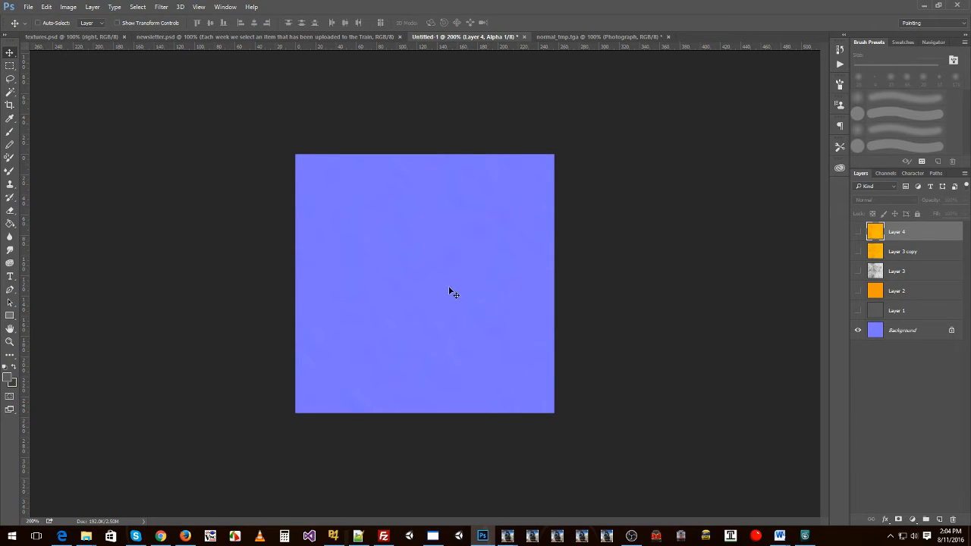
pyautogui.moveTo(460, 288)
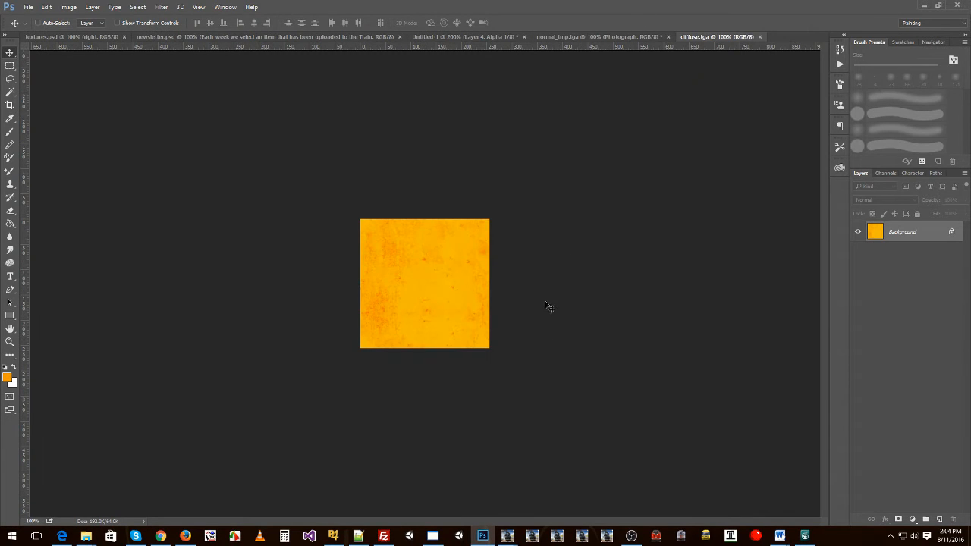
pyautogui.moveTo(426, 308)
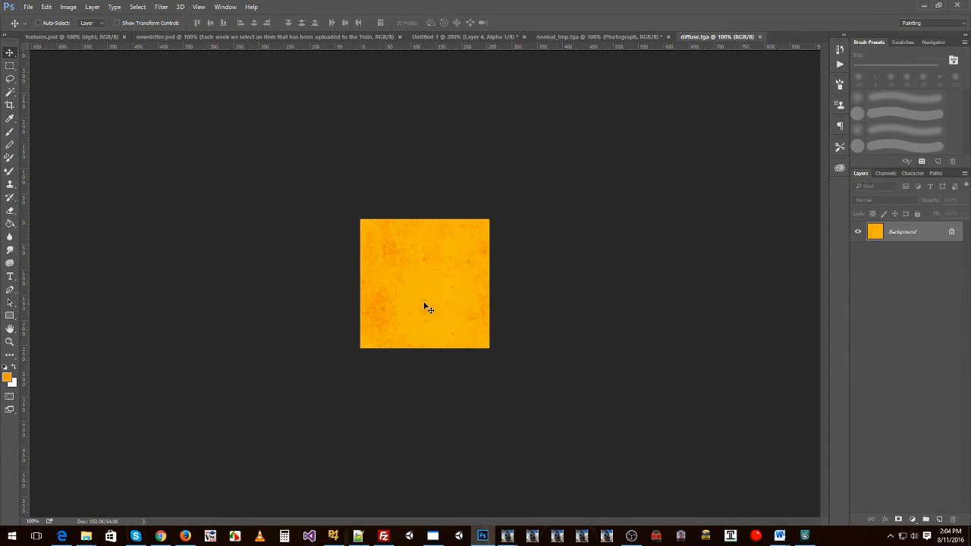
pyautogui.moveTo(475, 285)
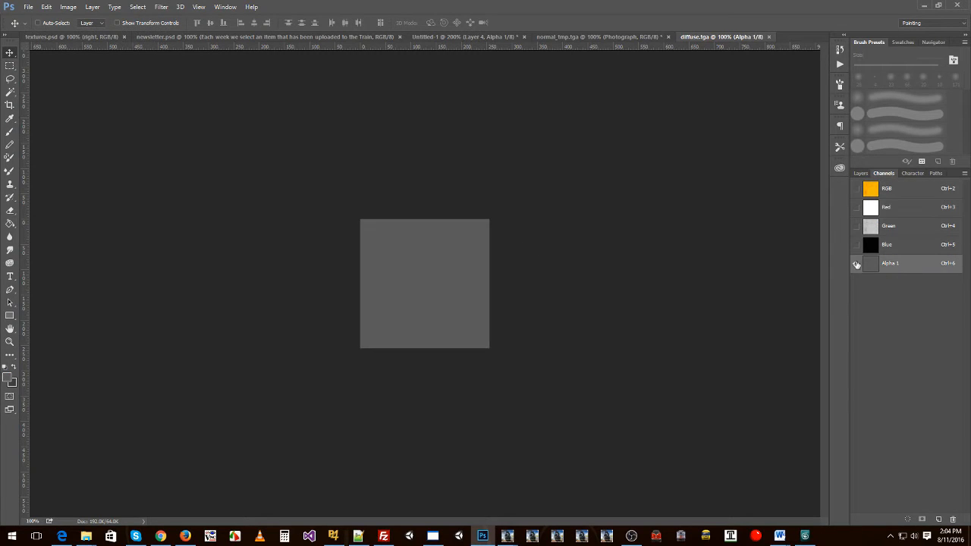
# Step: Select Alpha 1 to view the diffuse texture's flat grey alpha channel alone
pyautogui.click(856, 263)
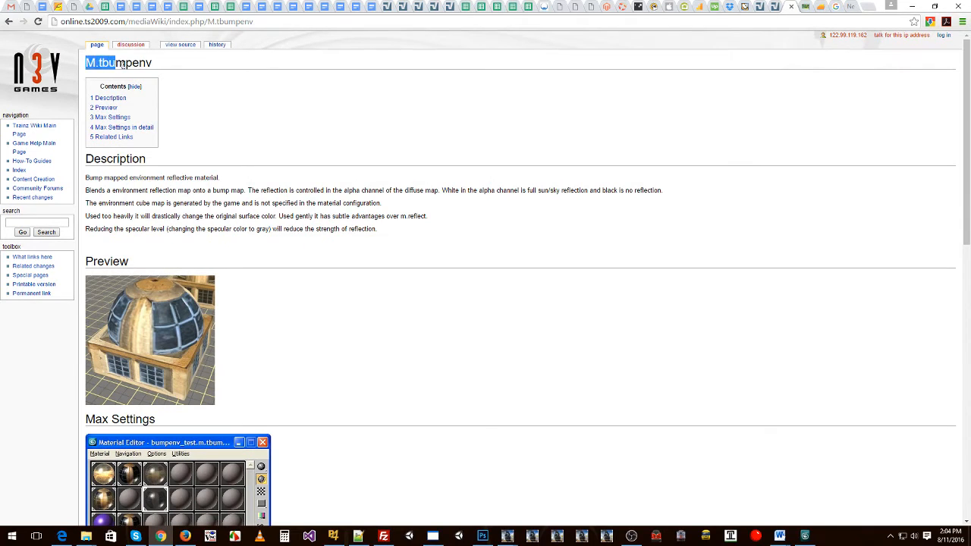
# Step: Highlight the wiki note that diffuse alpha is the reflection mask, then return to the texture
pyautogui.scroll(-3)
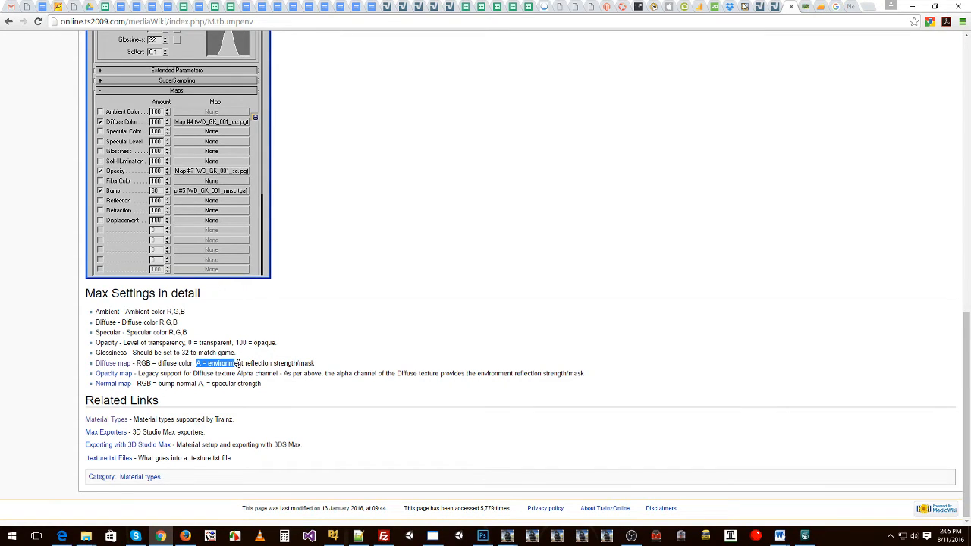
pyautogui.moveTo(196, 362); pyautogui.dragTo(313, 362)
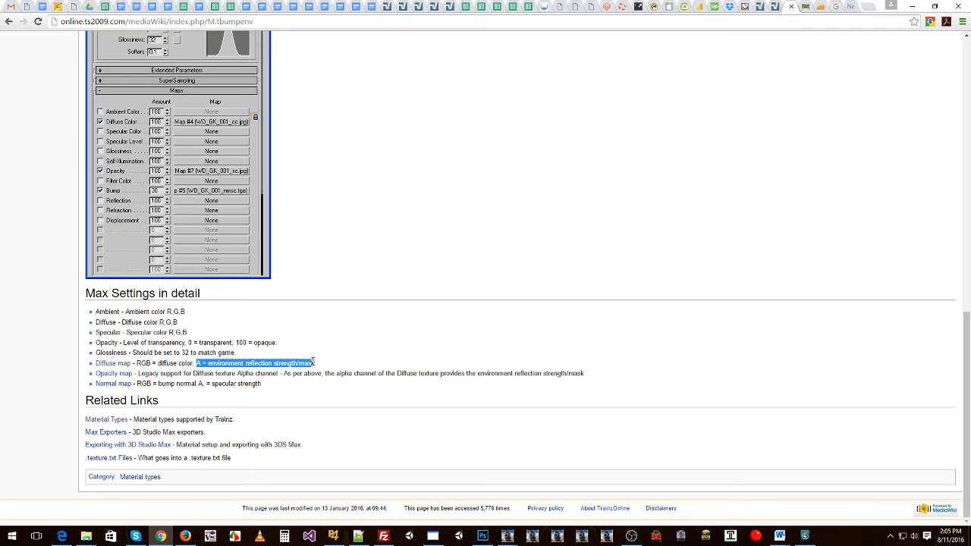
pyautogui.moveTo(339, 368)
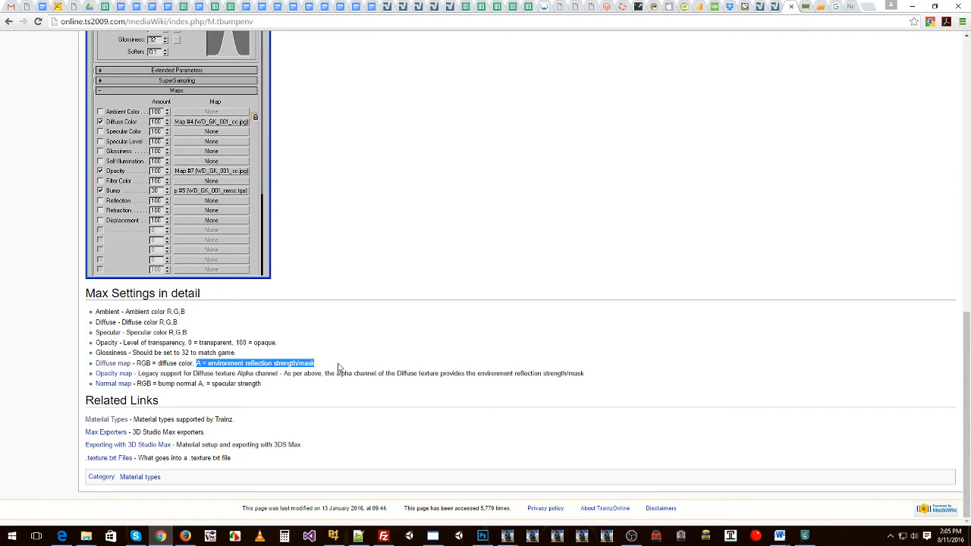
pyautogui.click(480, 532)
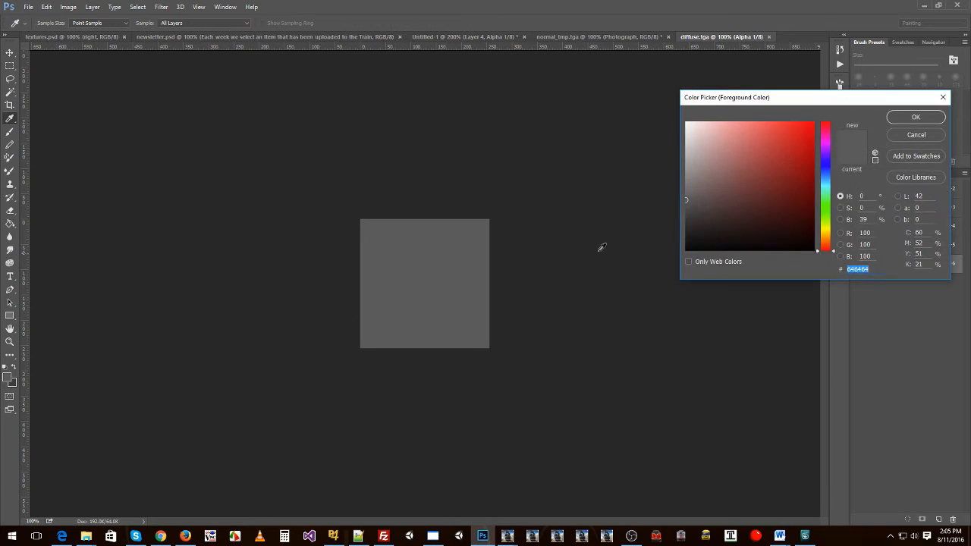
pyautogui.click(686, 248)
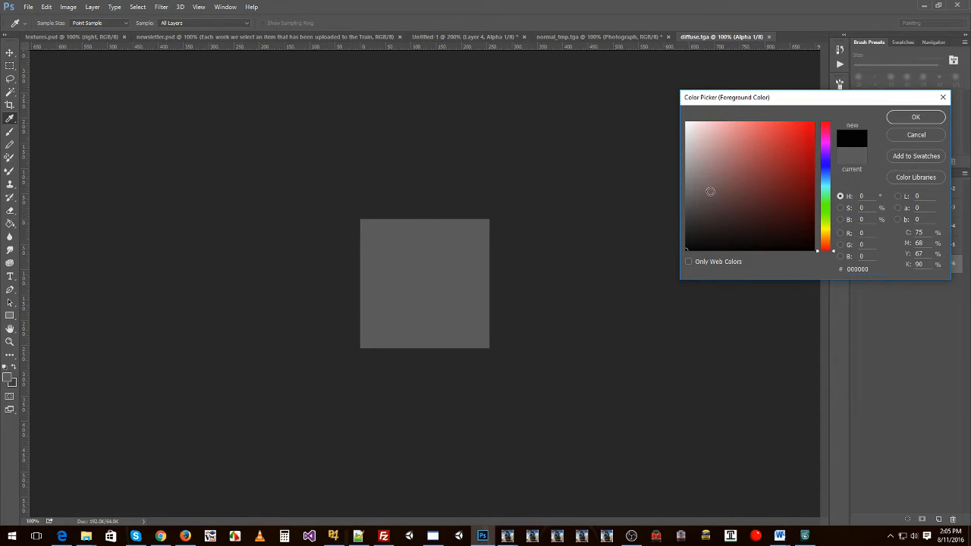
pyautogui.click(688, 123)
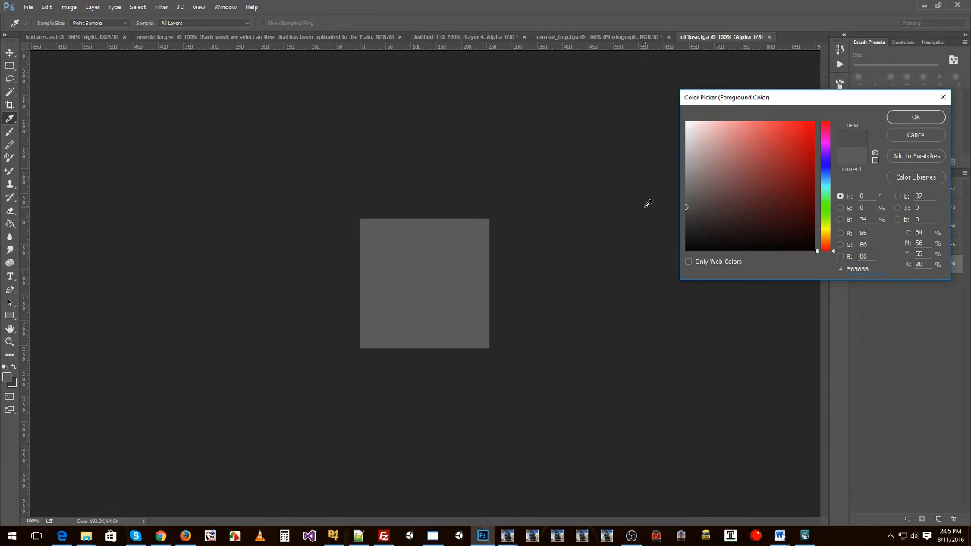
pyautogui.moveTo(883, 145)
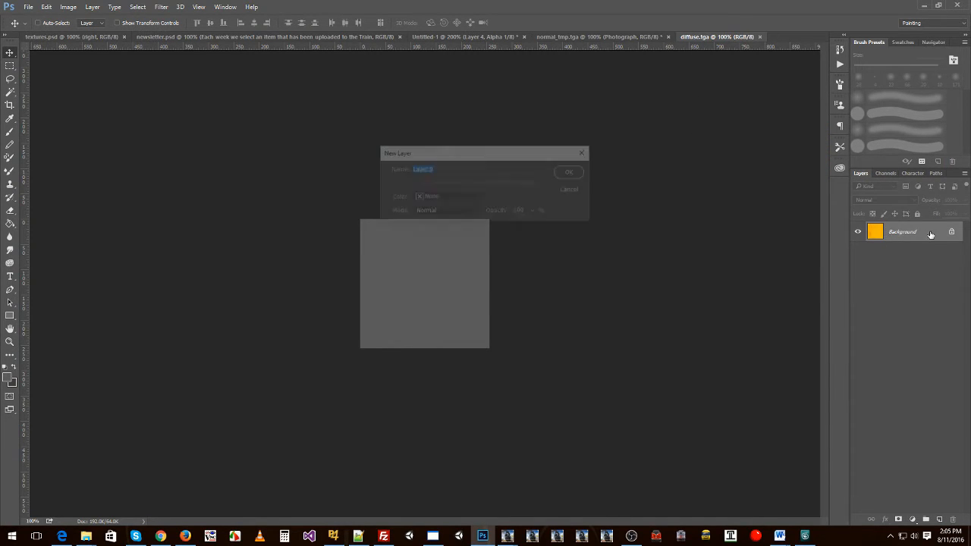
pyautogui.click(568, 172)
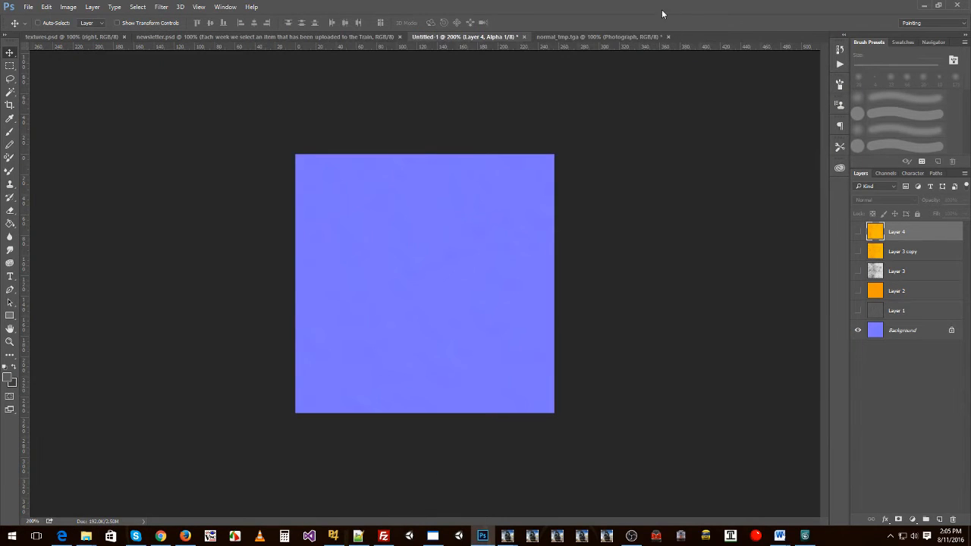
# Step: Bring up the normal.tga document, then switch over to 3ds Max
pyautogui.click(716, 37)
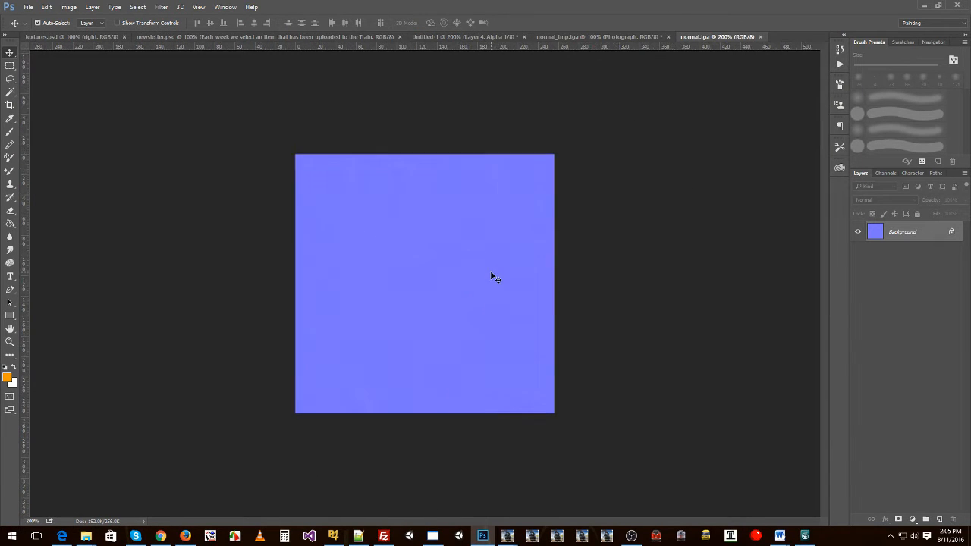
pyautogui.moveTo(635, 274)
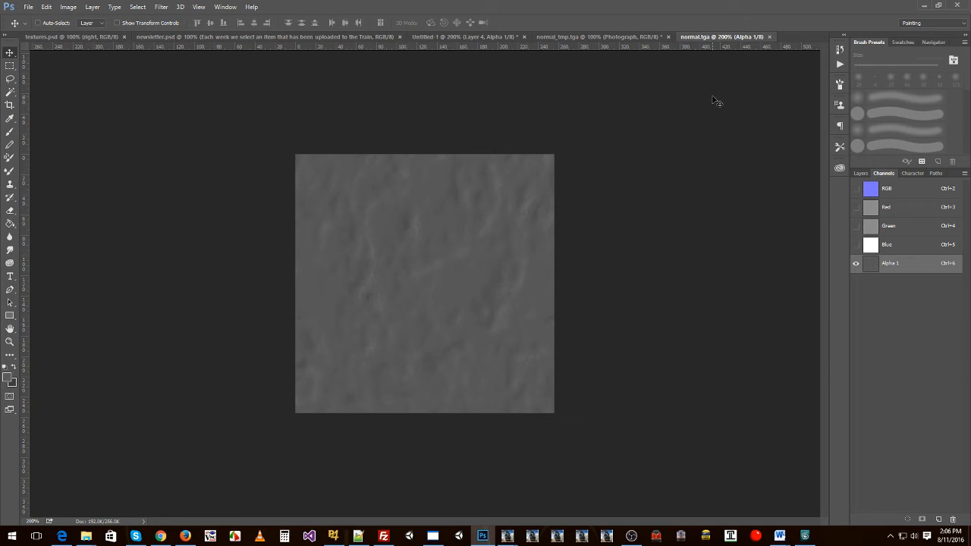
pyautogui.moveTo(926, 218)
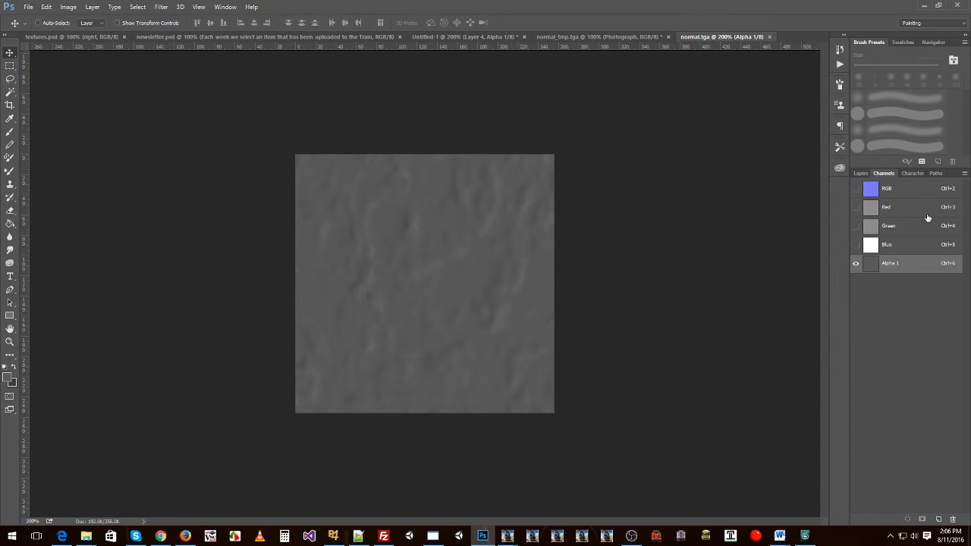
pyautogui.press('alt+tab')
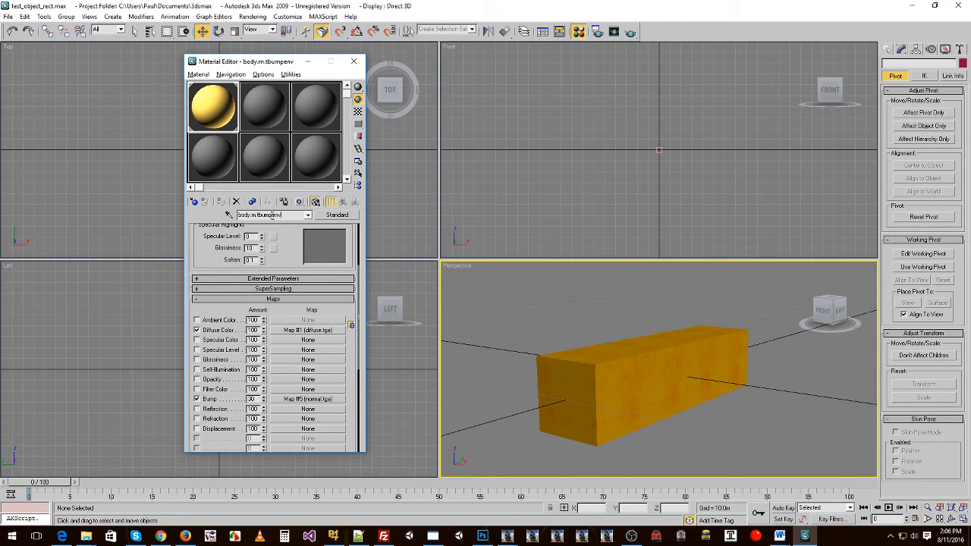
# Step: Give the m.tbumpenv material a 220 grey ambient and 150 grey specular colour
pyautogui.doubleClick(273, 215)
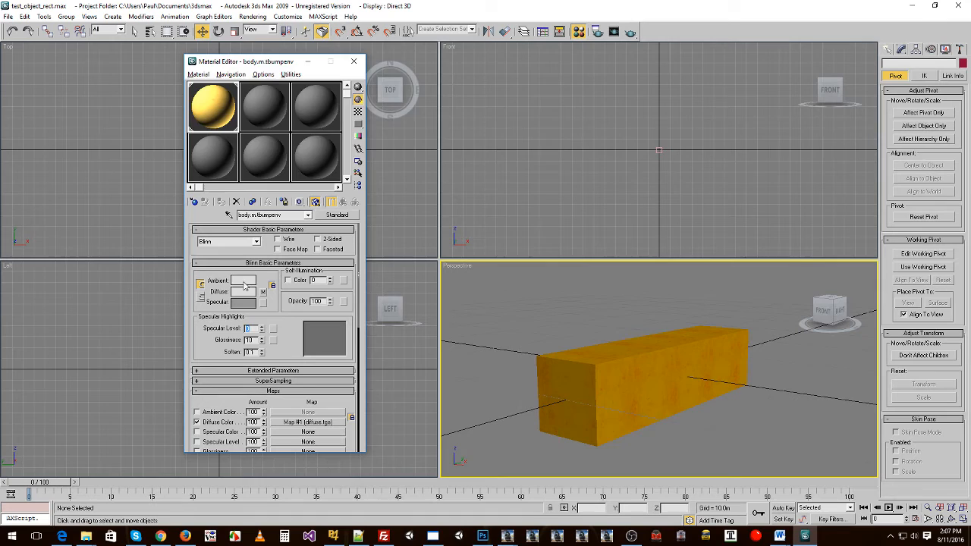
pyautogui.click(243, 281)
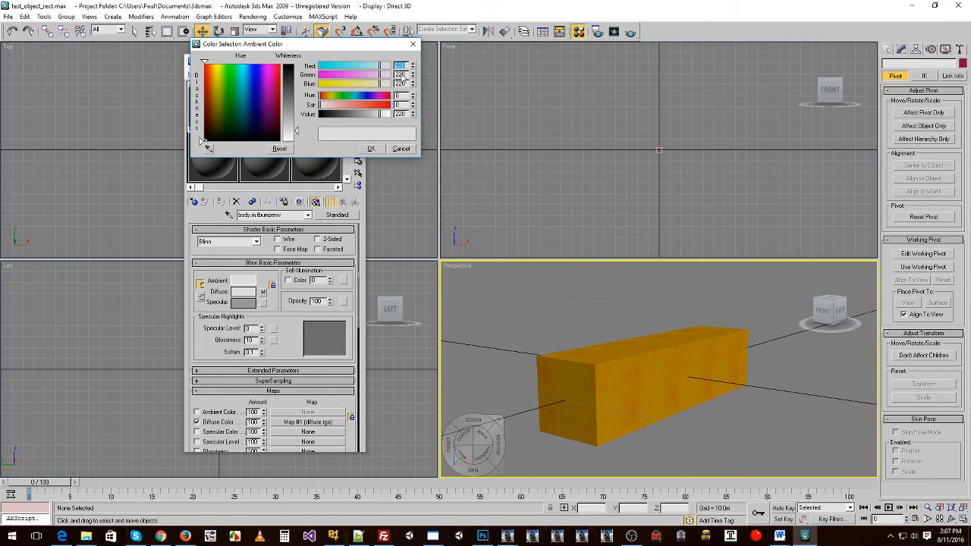
pyautogui.click(400, 148)
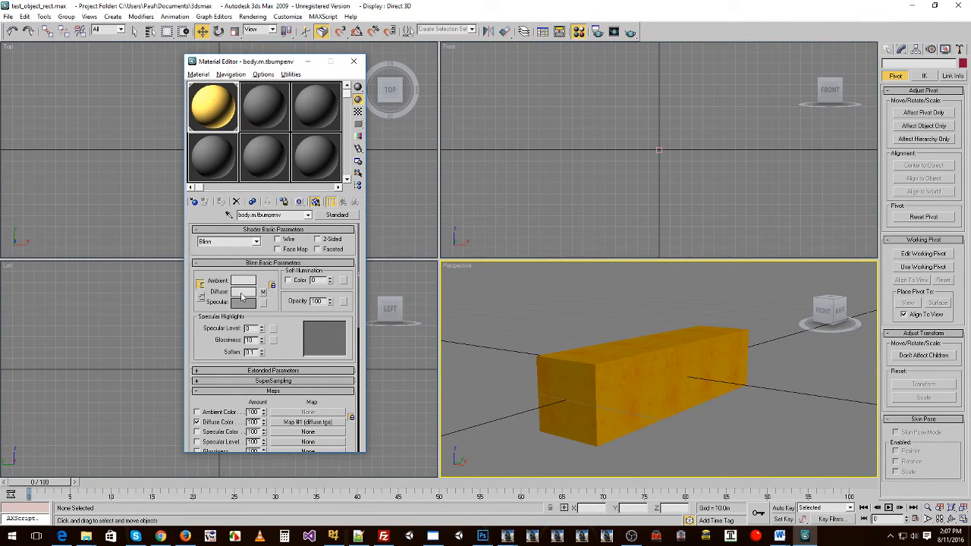
pyautogui.click(242, 302)
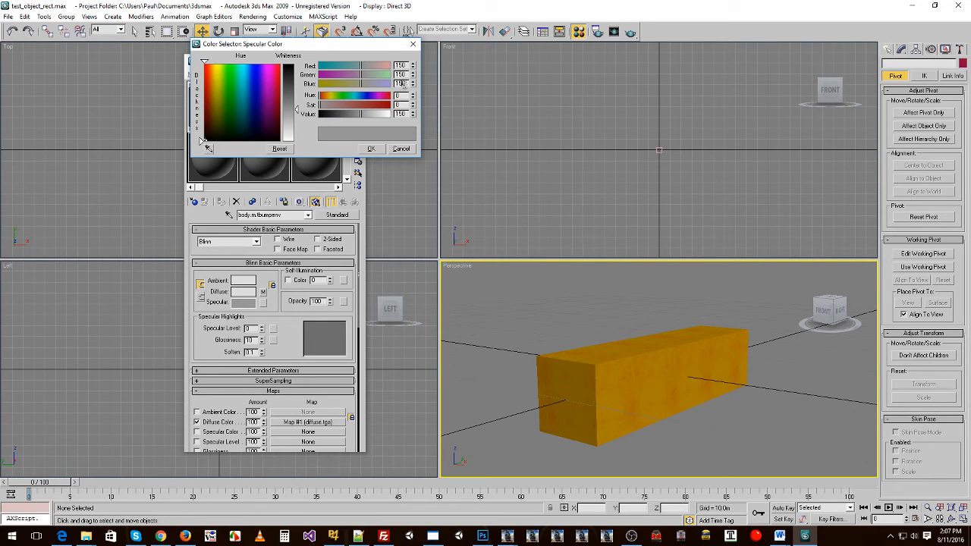
pyautogui.click(400, 148)
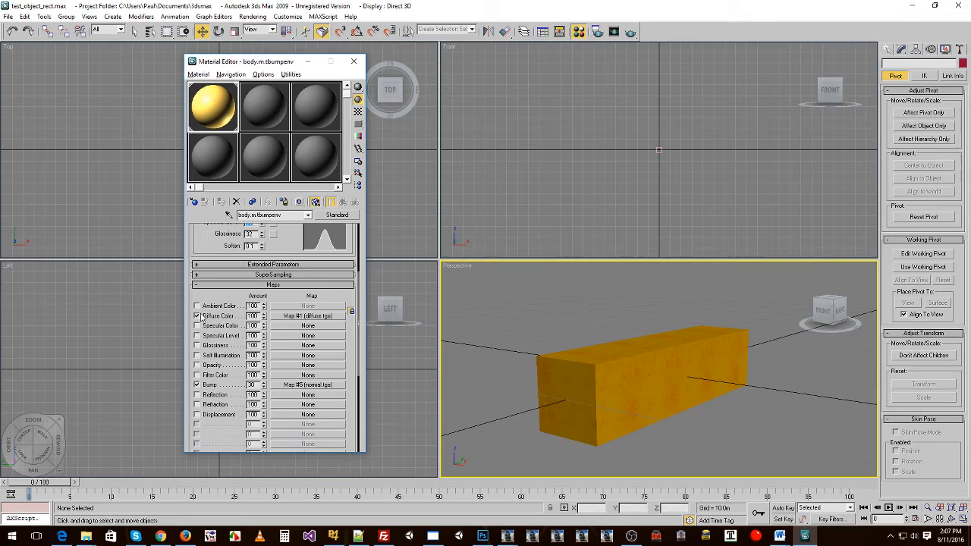
pyautogui.click(309, 316)
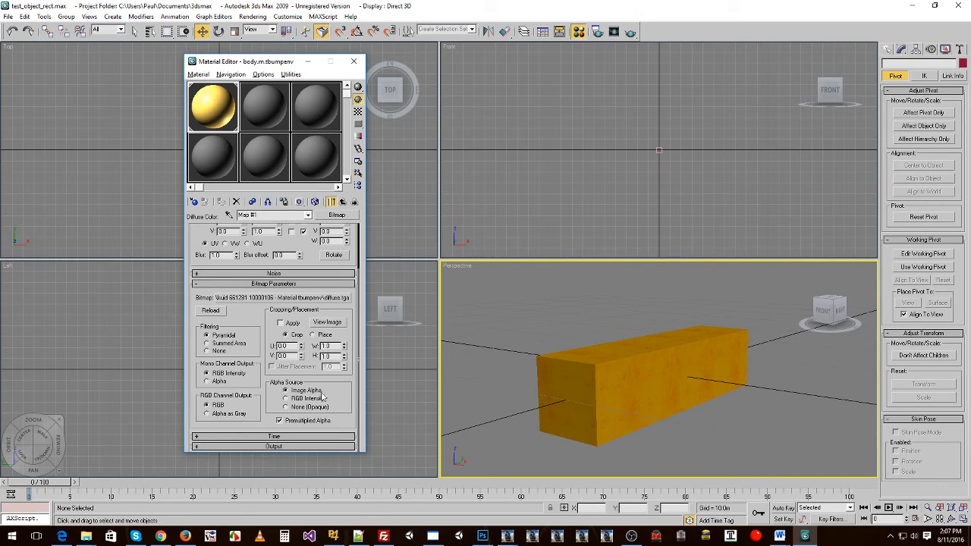
pyautogui.moveTo(322, 392)
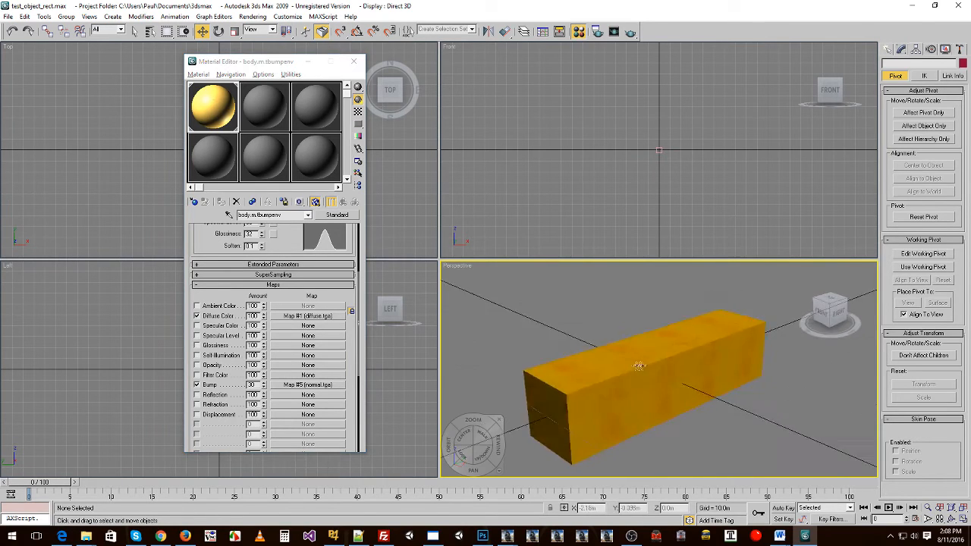
pyautogui.moveTo(644, 364); pyautogui.dragTo(645, 361)
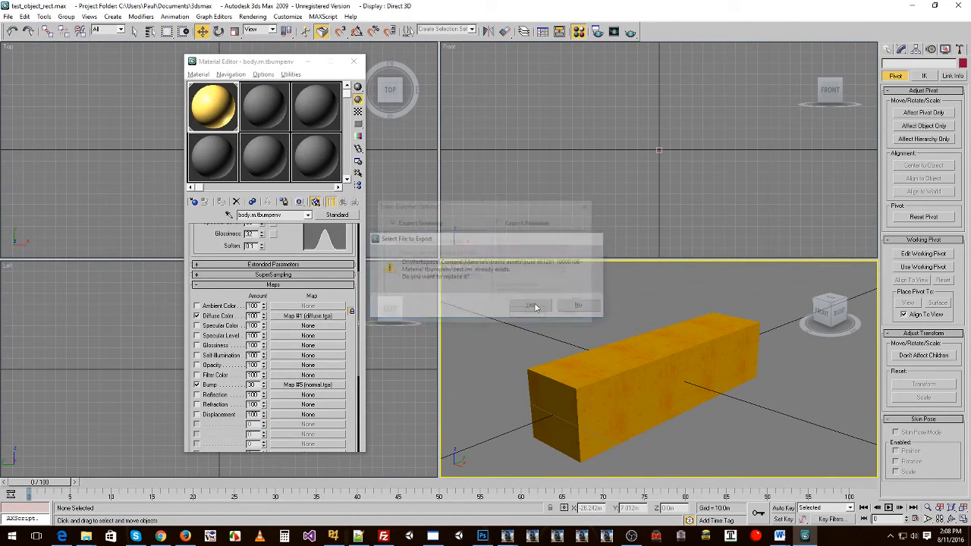
# Step: Confirm overwriting the existing test.im with the exported box mesh
pyautogui.click(530, 306)
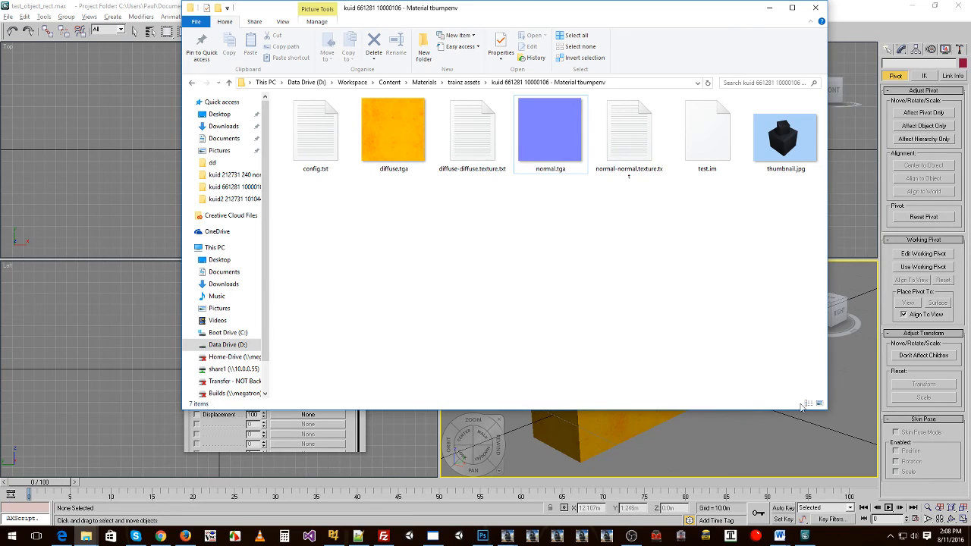
# Step: Show the folder in Details view, point out test.im and thumbnail.jpg, and open config.txt
pyautogui.click(819, 402)
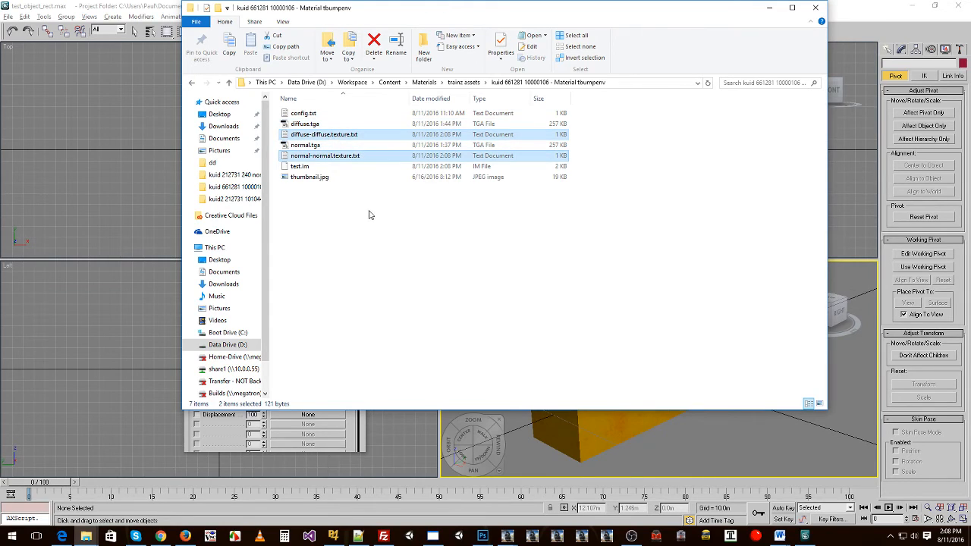
pyautogui.click(299, 166)
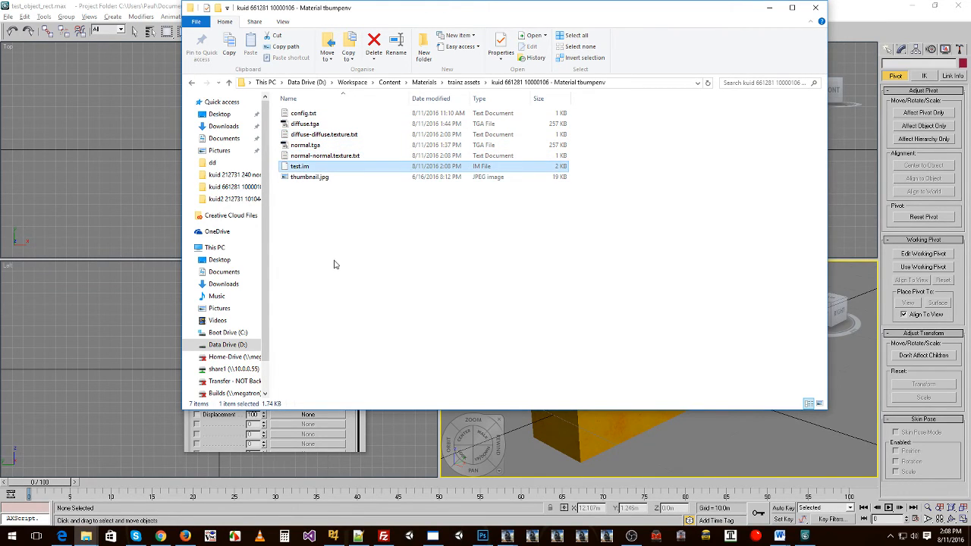
pyautogui.click(309, 177)
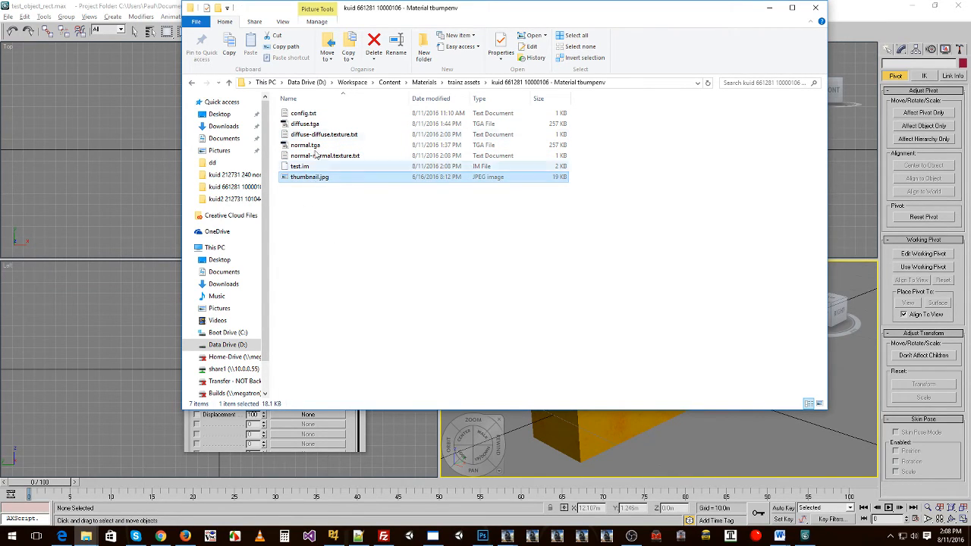
pyautogui.doubleClick(303, 112)
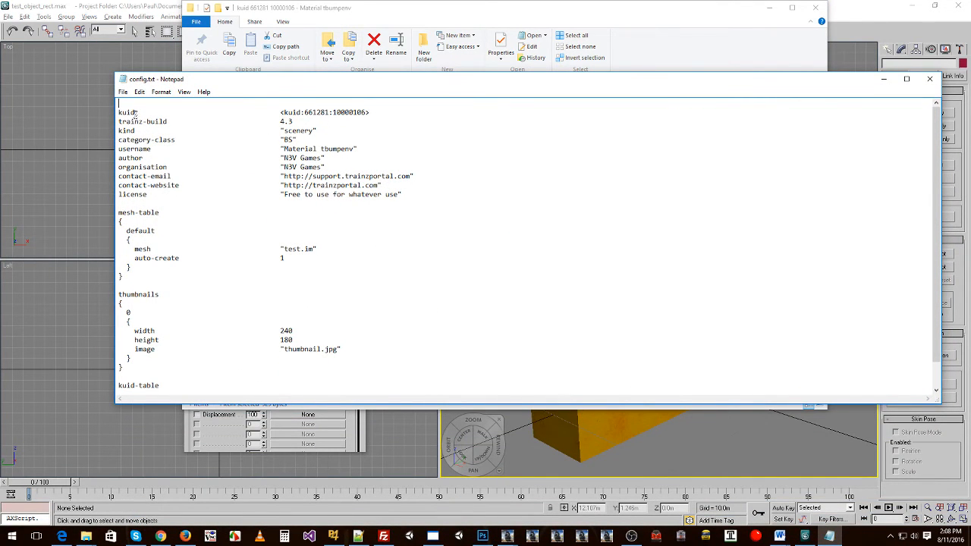
# Step: Highlight the 'kind scenery' value and scroll through the rest of config.txt
pyautogui.doubleClick(293, 130)
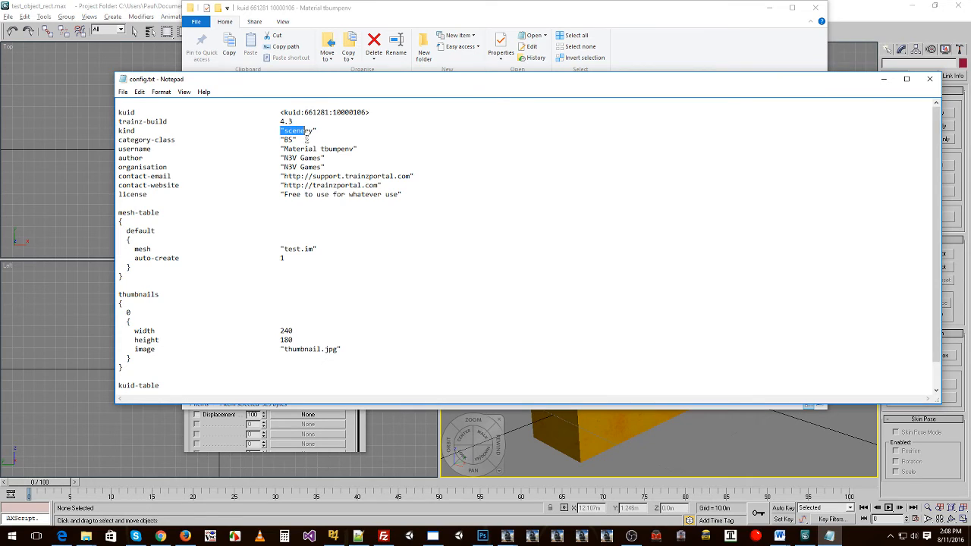
pyautogui.scroll(-3)
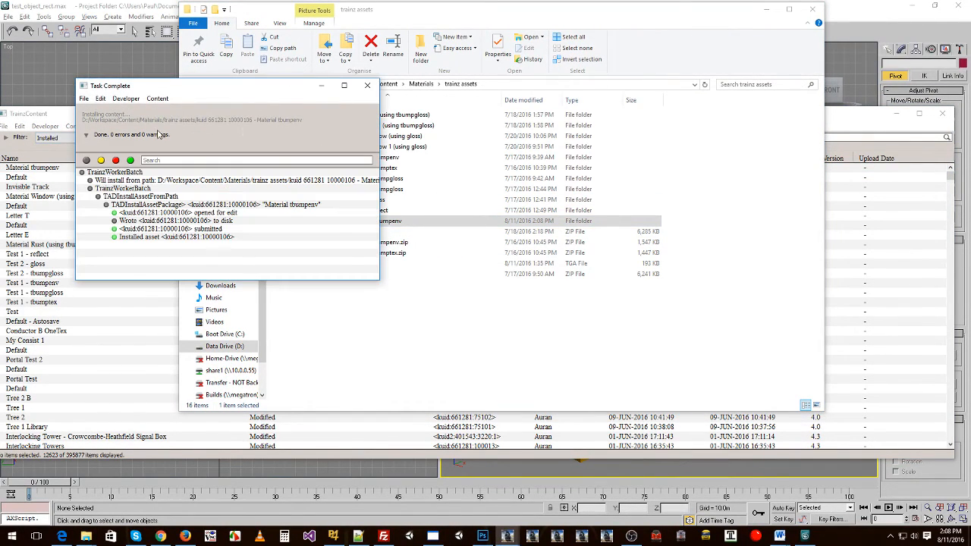
# Step: Select the Material tbumpenv asset and launch Preview Asset from its context menu
pyautogui.click(367, 85)
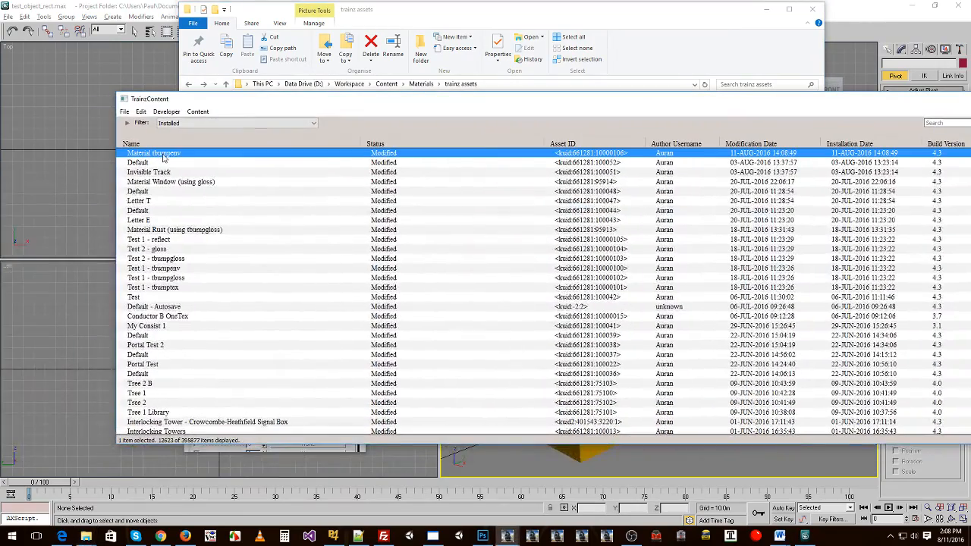
pyautogui.rightClick(154, 152)
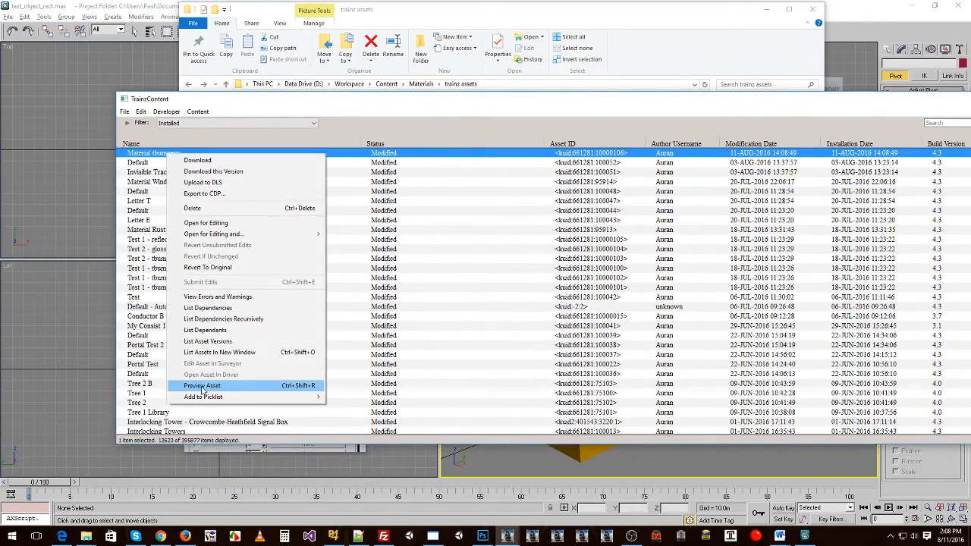
pyautogui.click(202, 386)
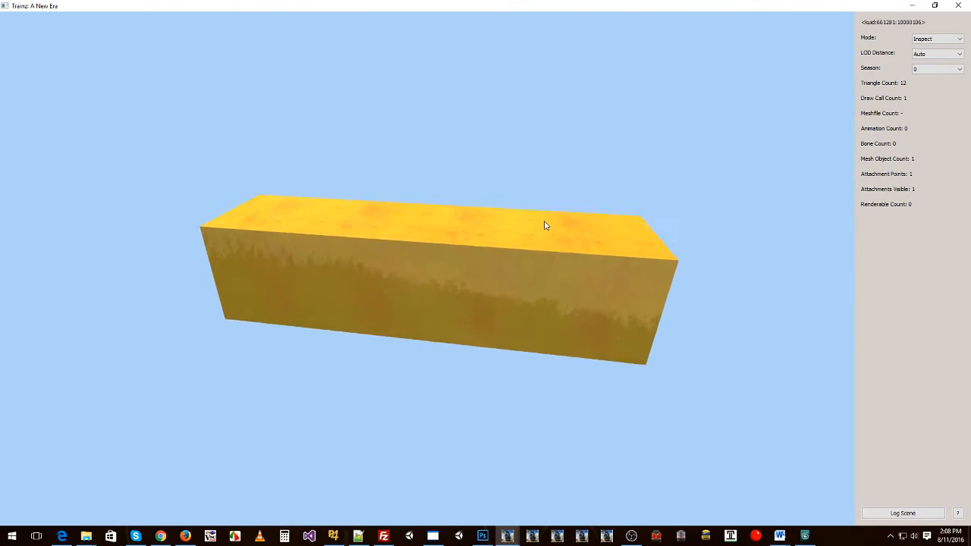
pyautogui.moveTo(546, 225); pyautogui.dragTo(531, 228)
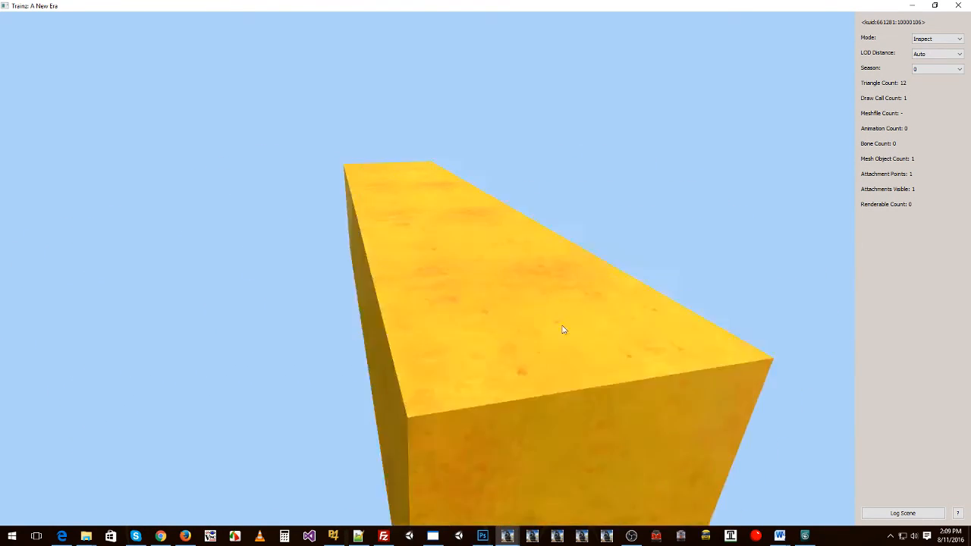
pyautogui.moveTo(564, 329); pyautogui.dragTo(534, 316)
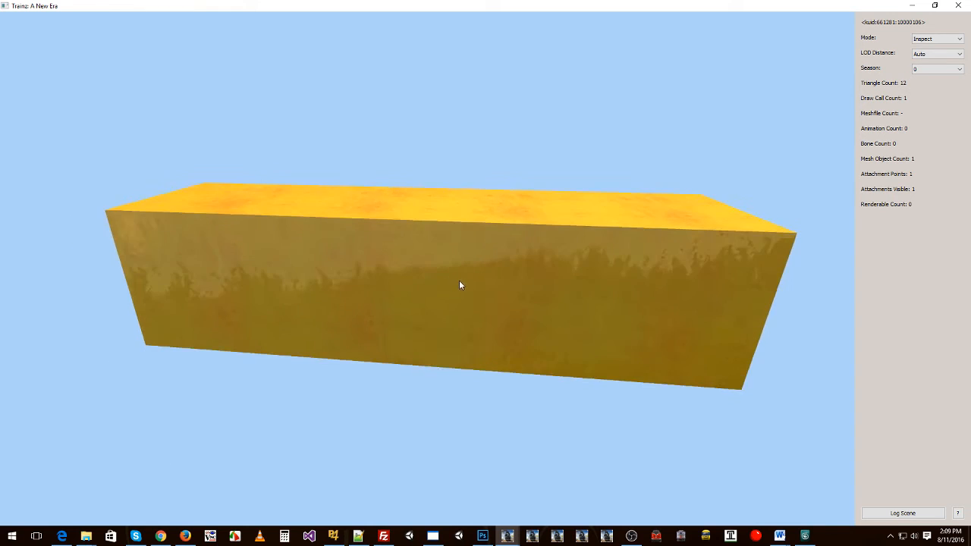
pyautogui.moveTo(459, 285); pyautogui.dragTo(366, 306)
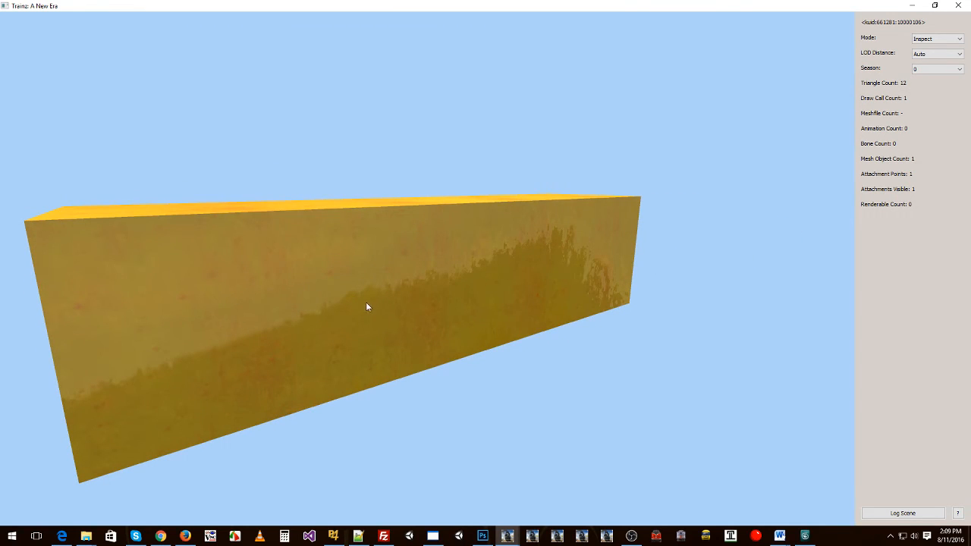
pyautogui.moveTo(368, 307); pyautogui.dragTo(329, 316)
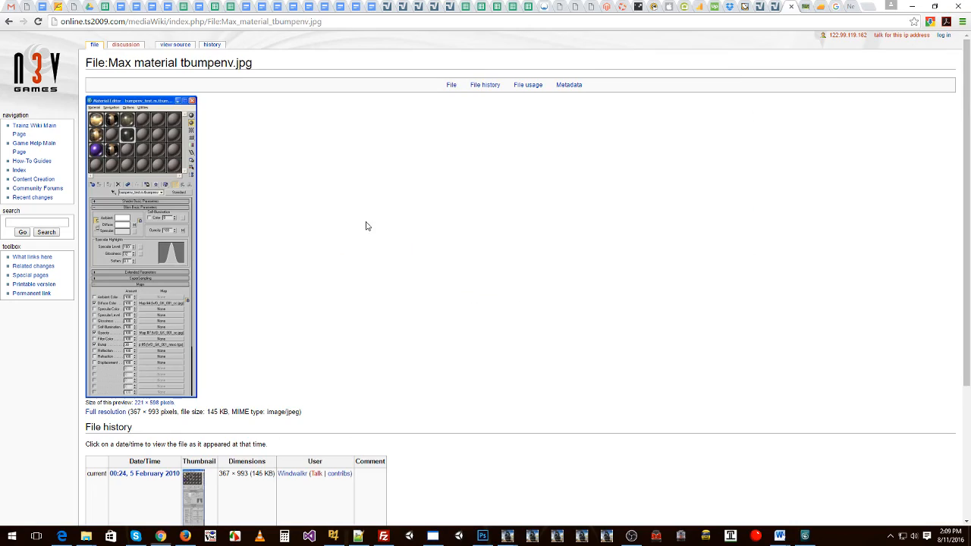
# Step: Show the forum post with the locomotive photo, briefly orbiting the previewed box
pyautogui.click(759, 8)
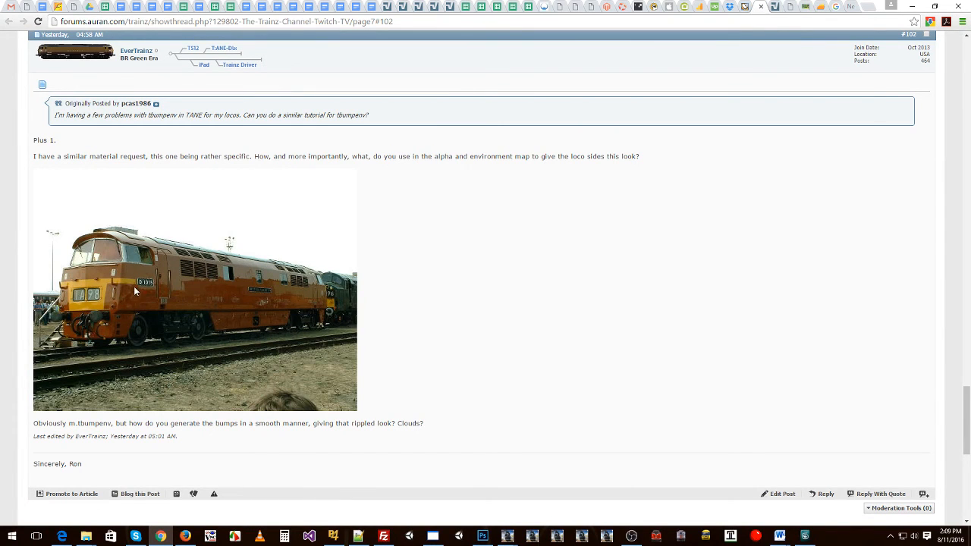
pyautogui.moveTo(310, 285)
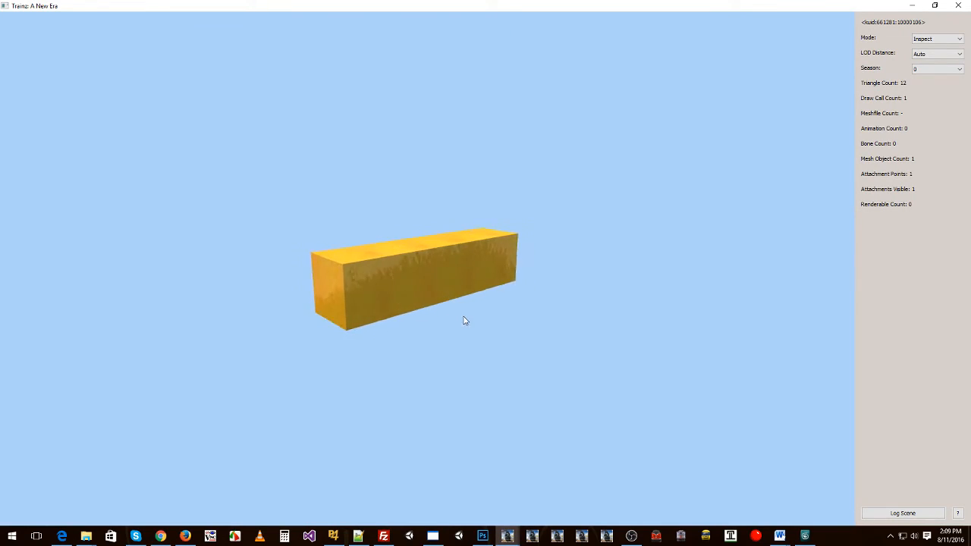
pyautogui.moveTo(465, 320); pyautogui.dragTo(465, 281)
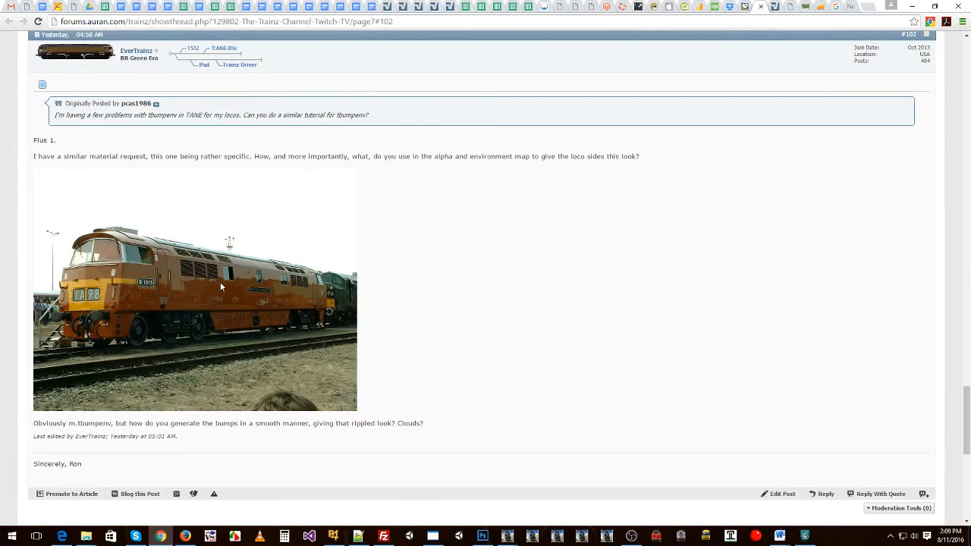
pyautogui.moveTo(230, 297)
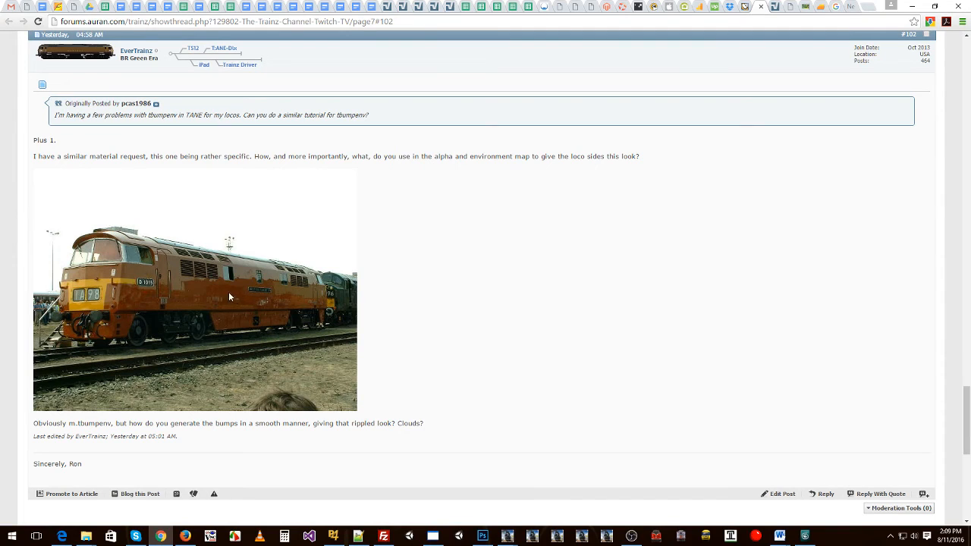
pyautogui.moveTo(290, 308)
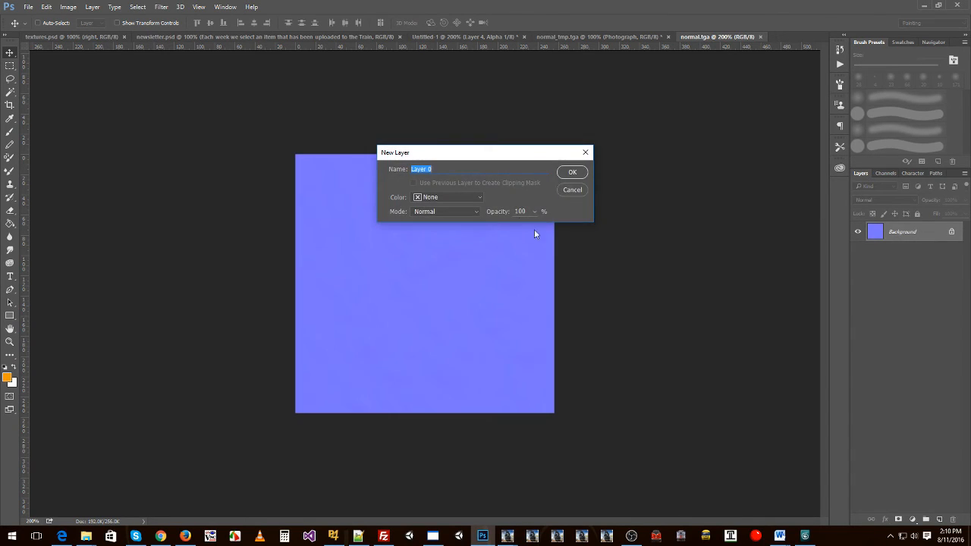
# Step: Dismiss the New Layer prompt and apply Brightness/Contrast with contrast 100, brightness 12
pyautogui.click(572, 190)
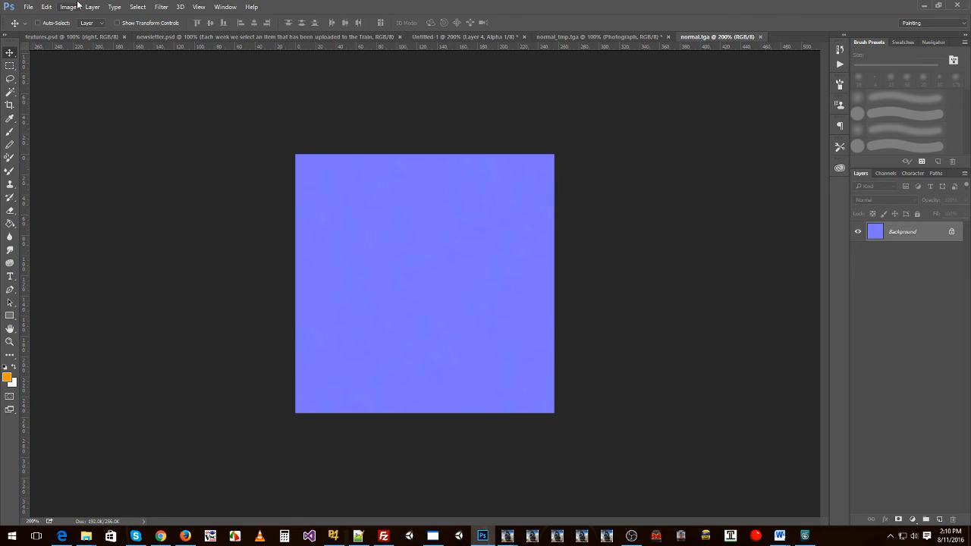
pyautogui.click(68, 7)
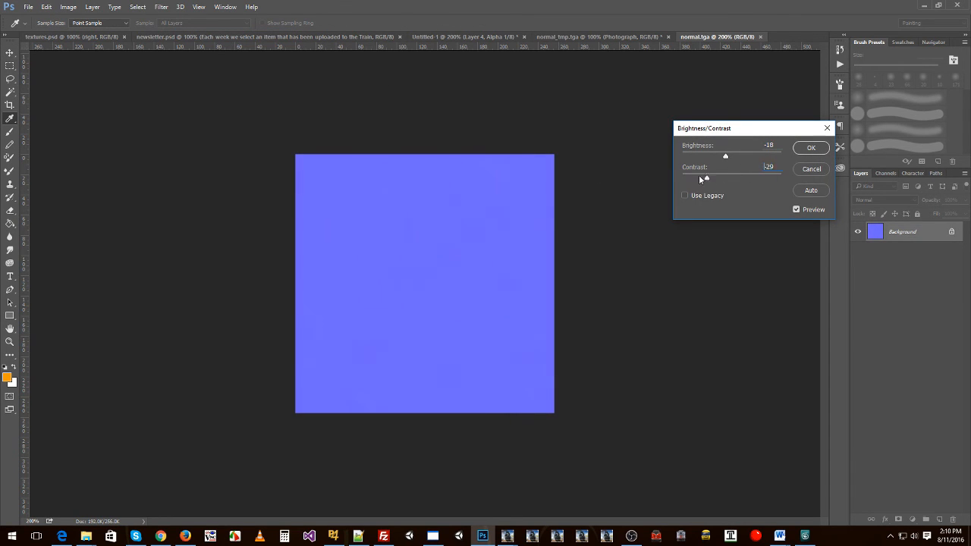
pyautogui.moveTo(704, 179); pyautogui.dragTo(781, 179)
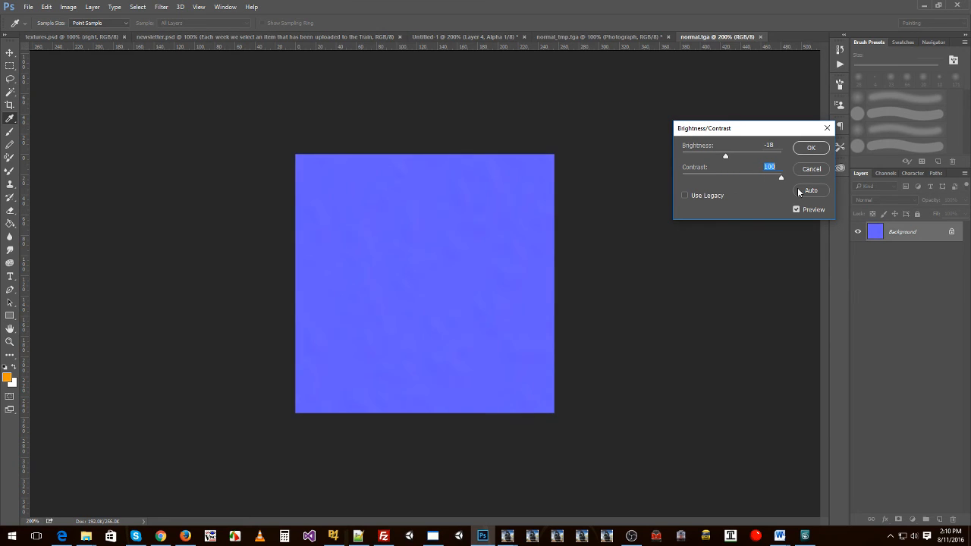
pyautogui.moveTo(725, 156); pyautogui.dragTo(752, 155)
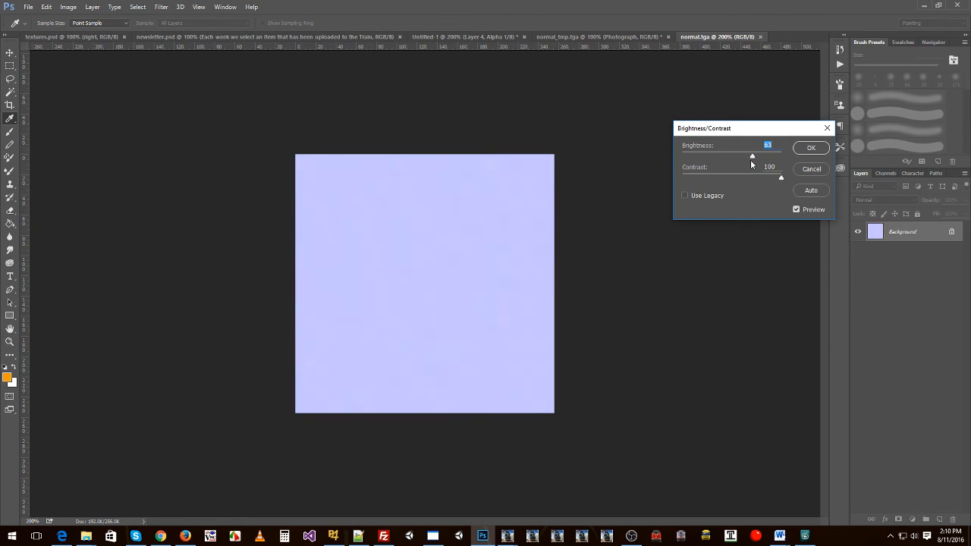
pyautogui.moveTo(751, 156); pyautogui.dragTo(735, 156)
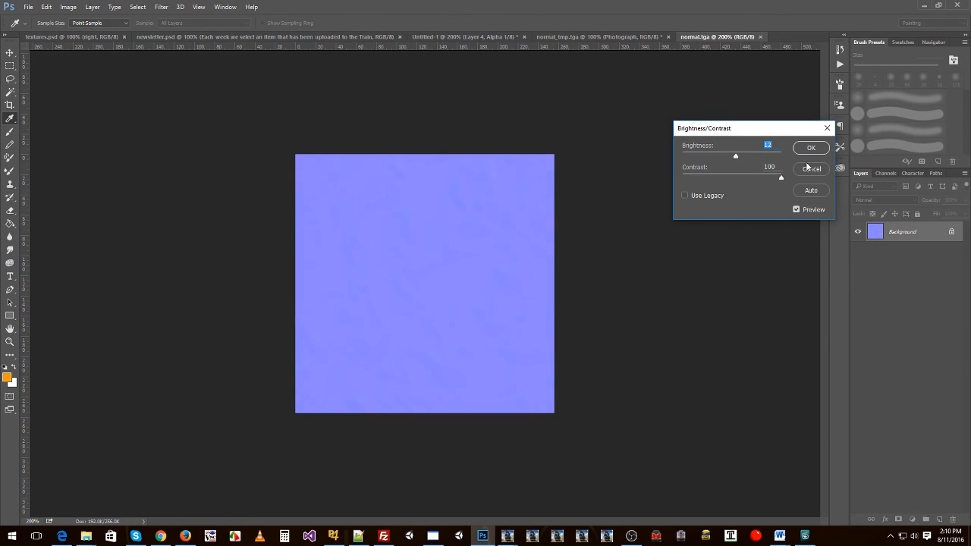
pyautogui.click(91, 7)
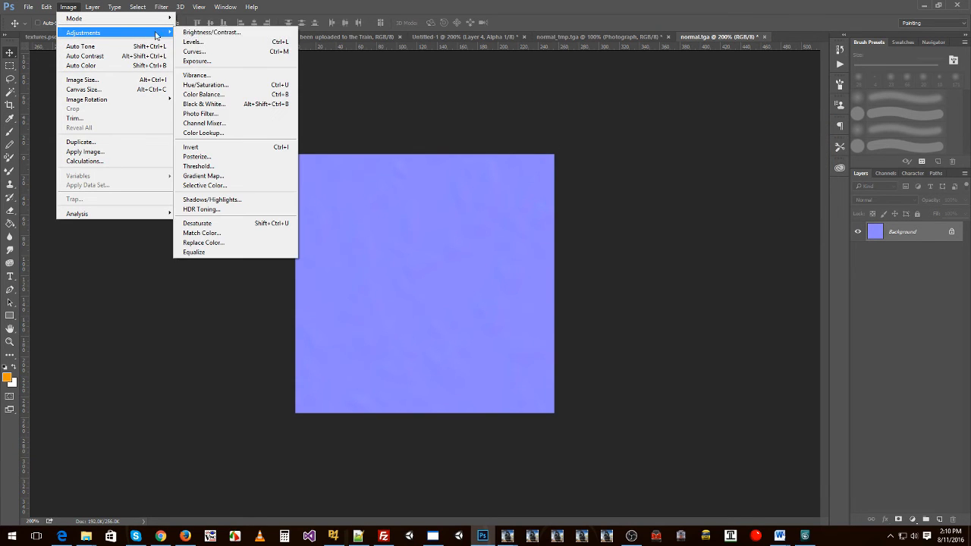
# Step: Apply Hue/Saturation with hue -3 and lightness -5, then save normal.tga
pyautogui.click(204, 84)
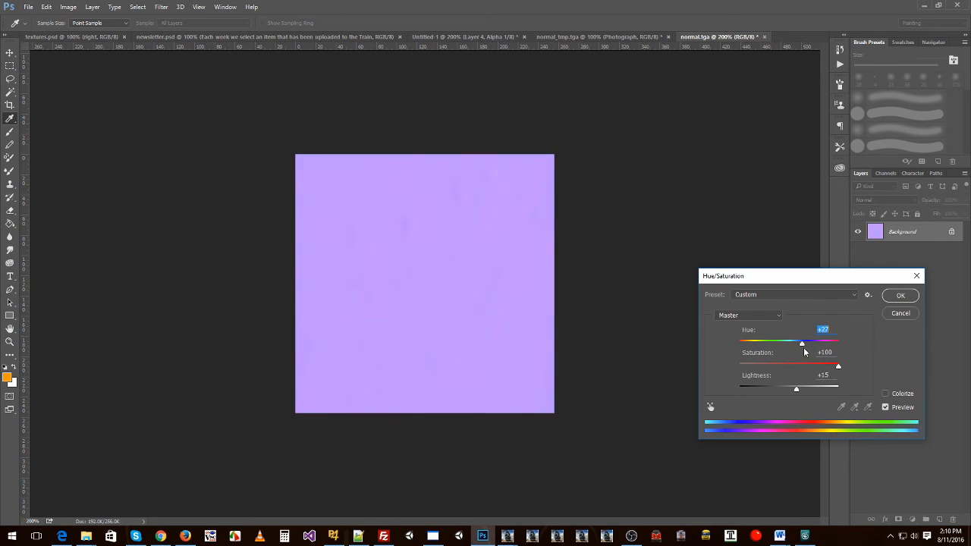
pyautogui.moveTo(802, 343); pyautogui.dragTo(797, 343)
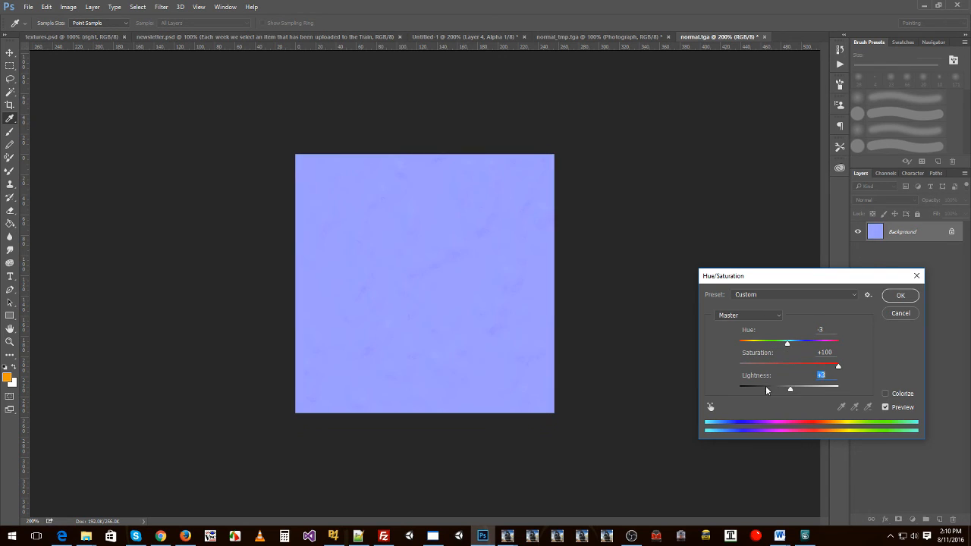
pyautogui.moveTo(788, 389); pyautogui.dragTo(789, 388)
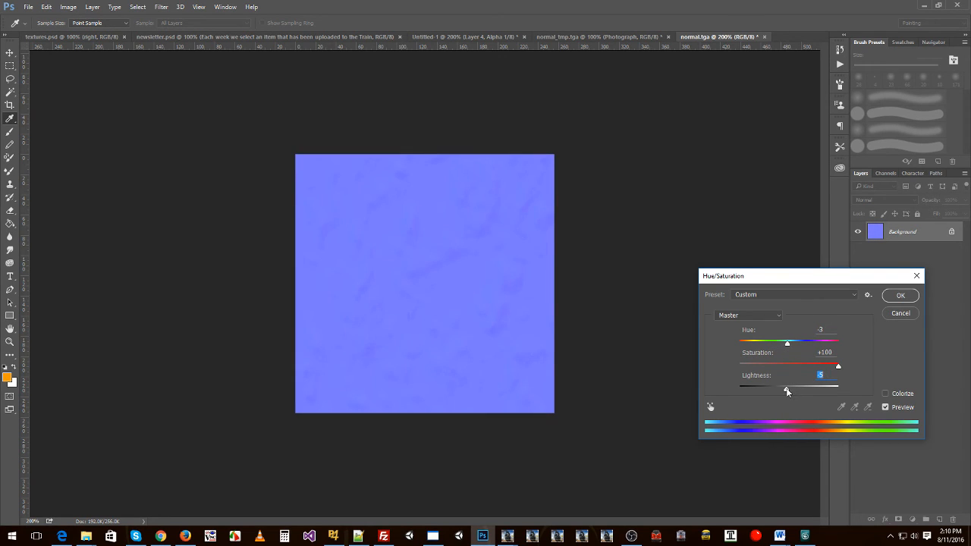
pyautogui.click(900, 295)
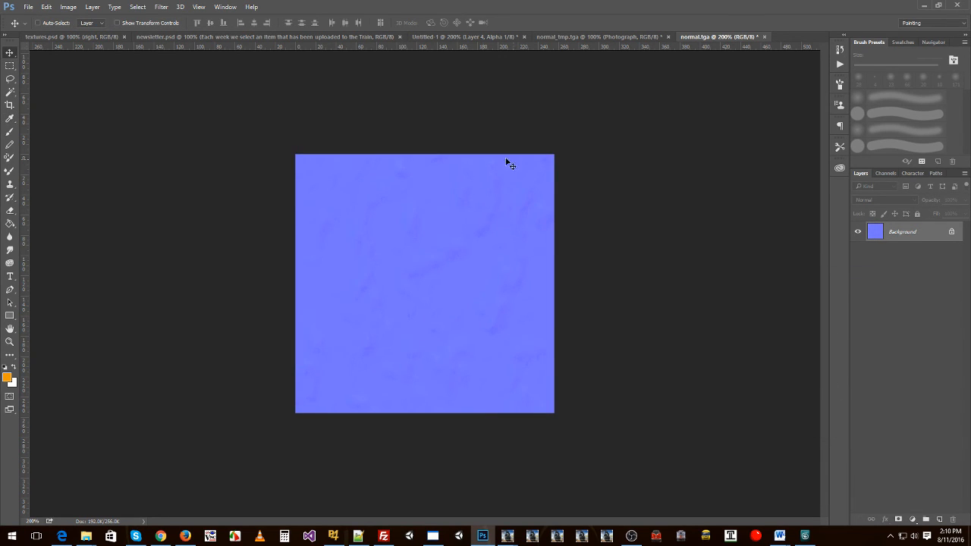
pyautogui.press('ctrl++')
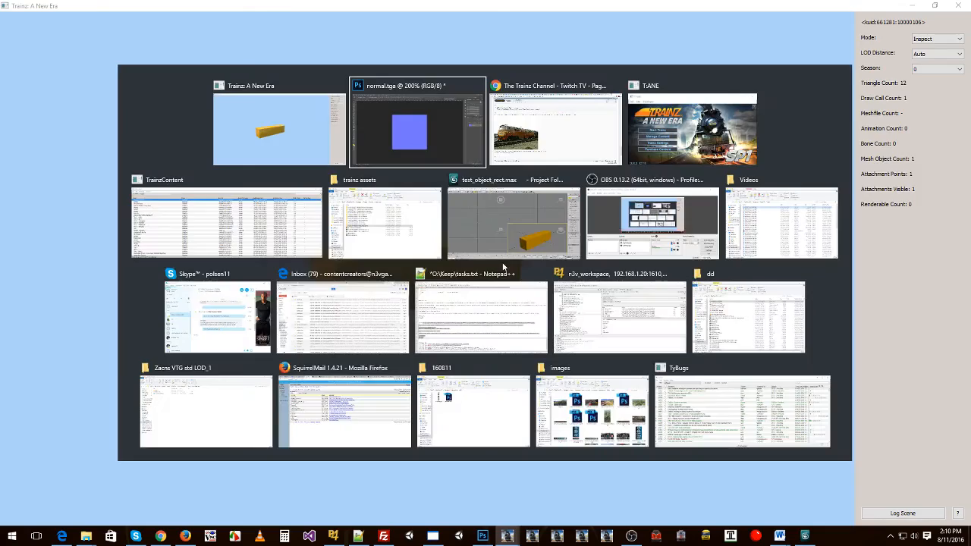
# Step: Zoom in on the previewed box and orbit to inspect reflections on sides, ends and top
pyautogui.click(418, 125)
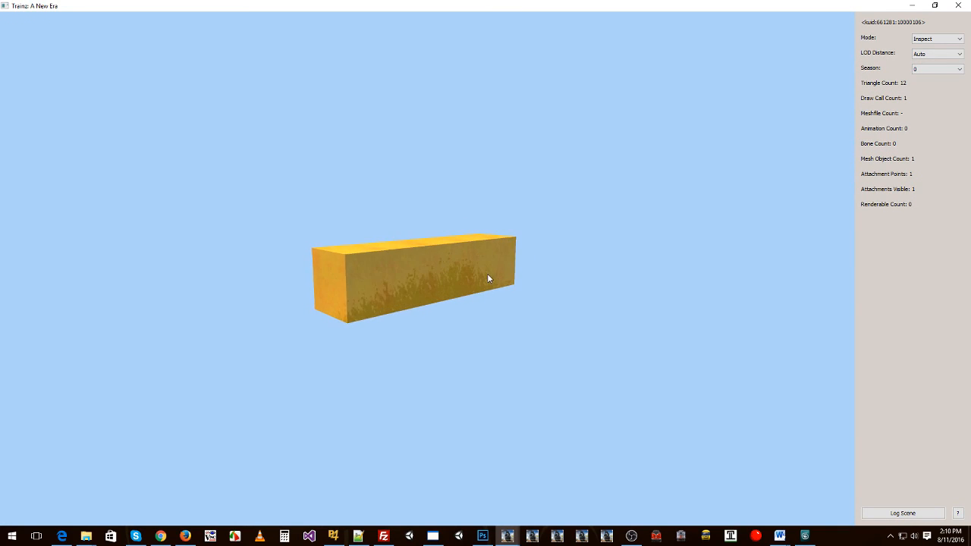
pyautogui.click(485, 535)
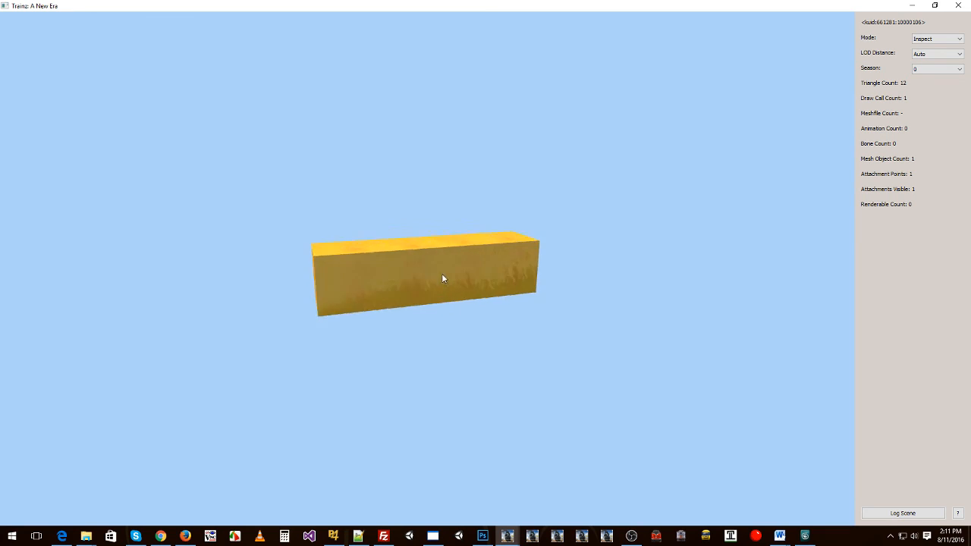
pyautogui.moveTo(443, 278); pyautogui.dragTo(310, 275)
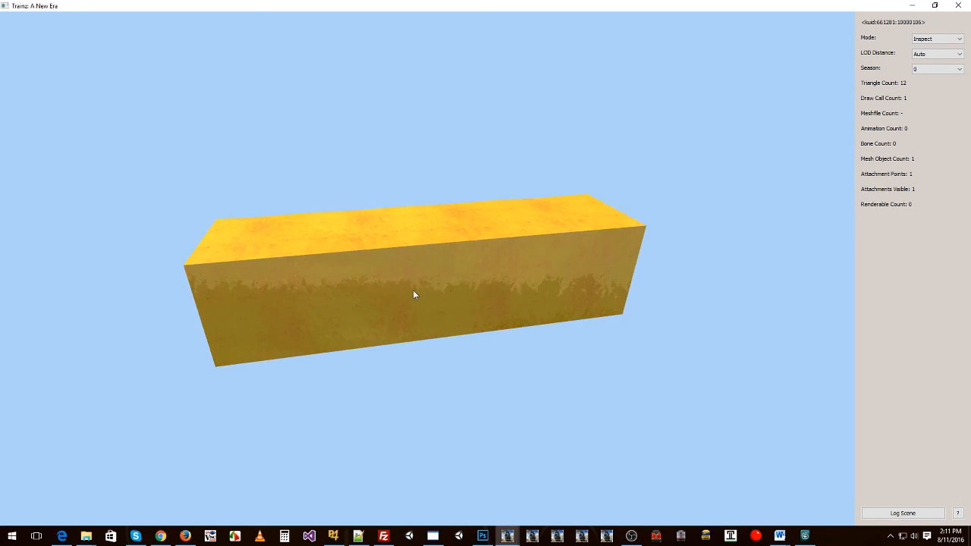
pyautogui.moveTo(460, 298)
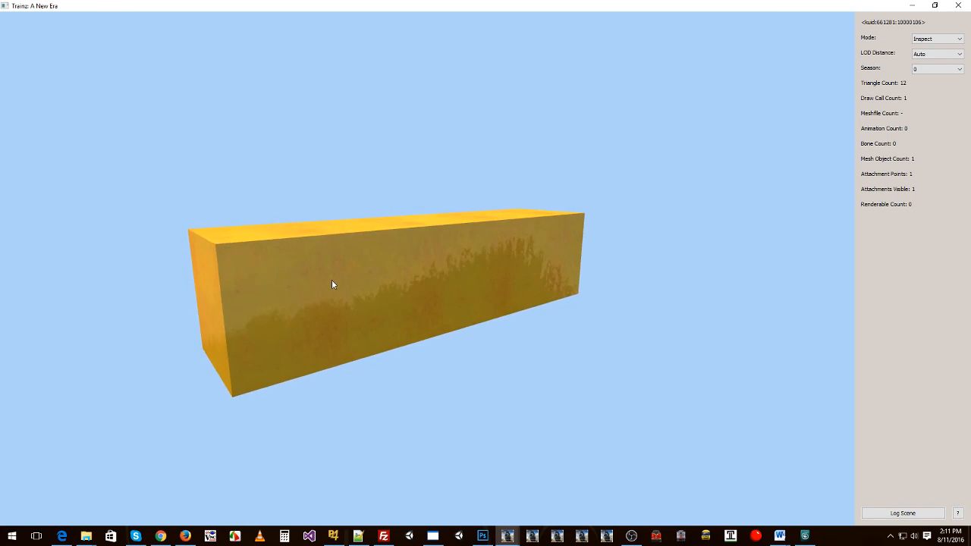
pyautogui.moveTo(331, 284); pyautogui.dragTo(407, 277)
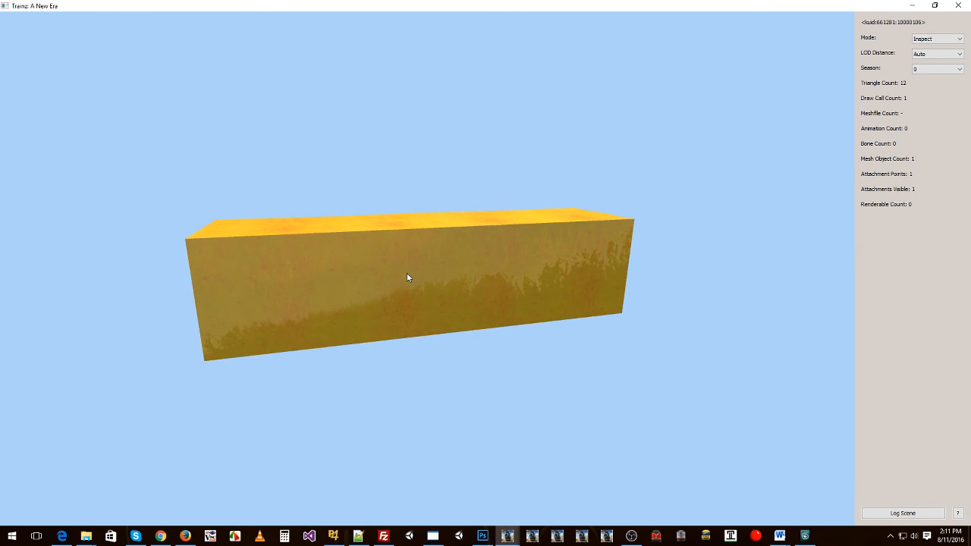
pyautogui.moveTo(407, 277); pyautogui.dragTo(464, 287)
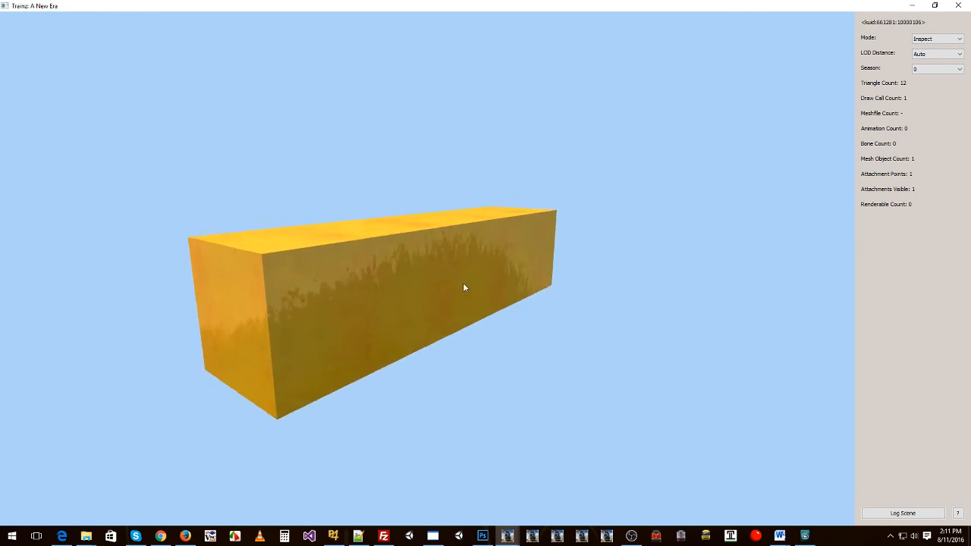
pyautogui.moveTo(464, 287); pyautogui.dragTo(546, 294)
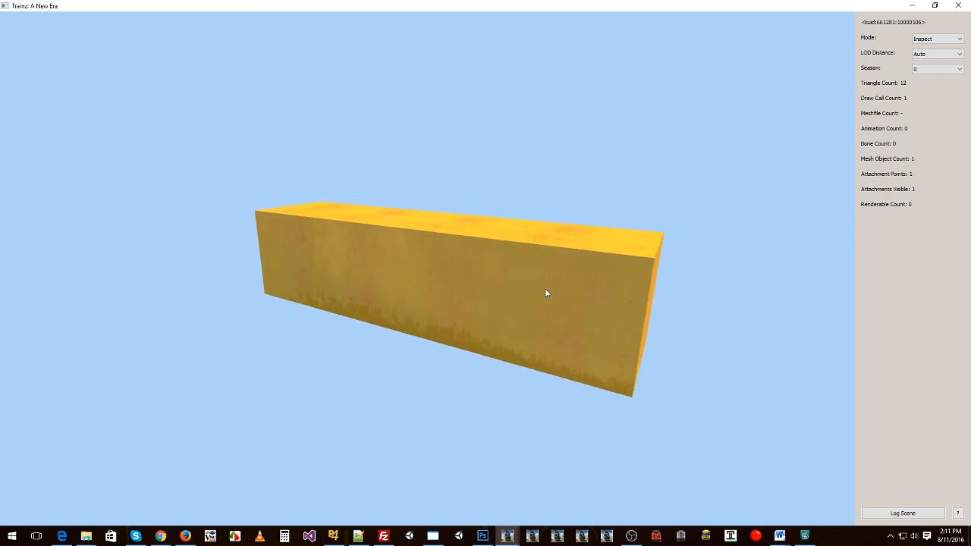
pyautogui.moveTo(546, 294); pyautogui.dragTo(481, 292)
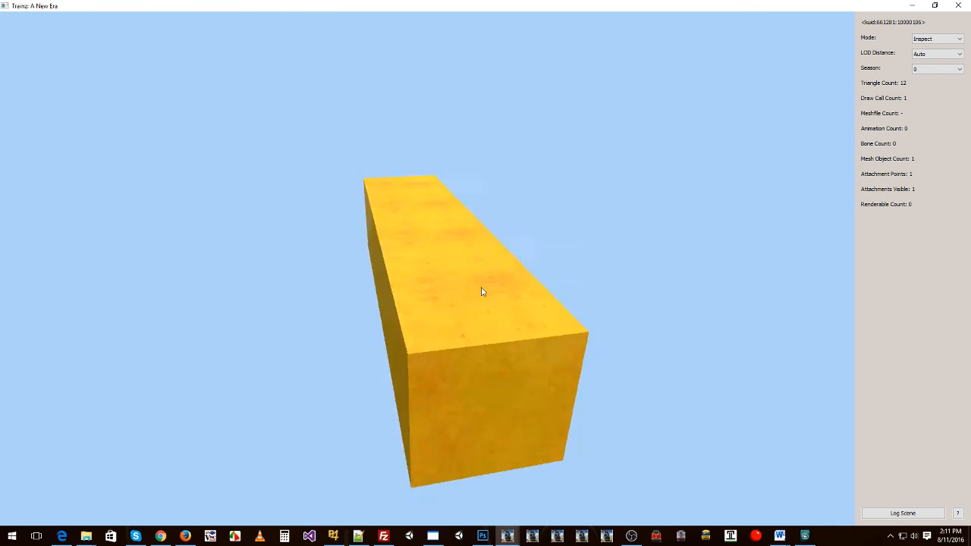